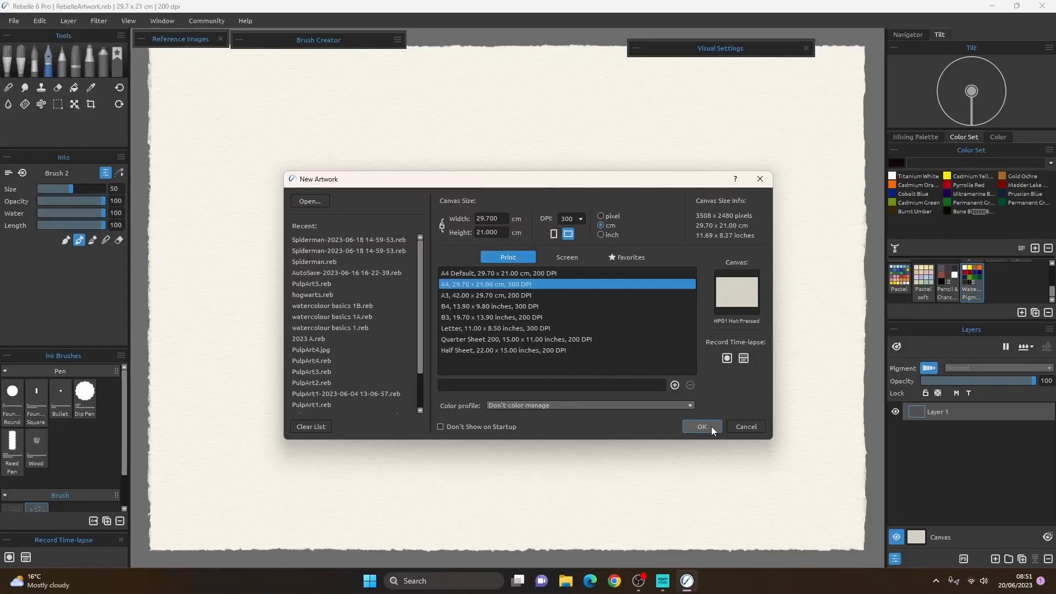
# Create the A4 artwork and enable the Two Points perspective guide from the Edit menu.
pyautogui.click(701, 427)
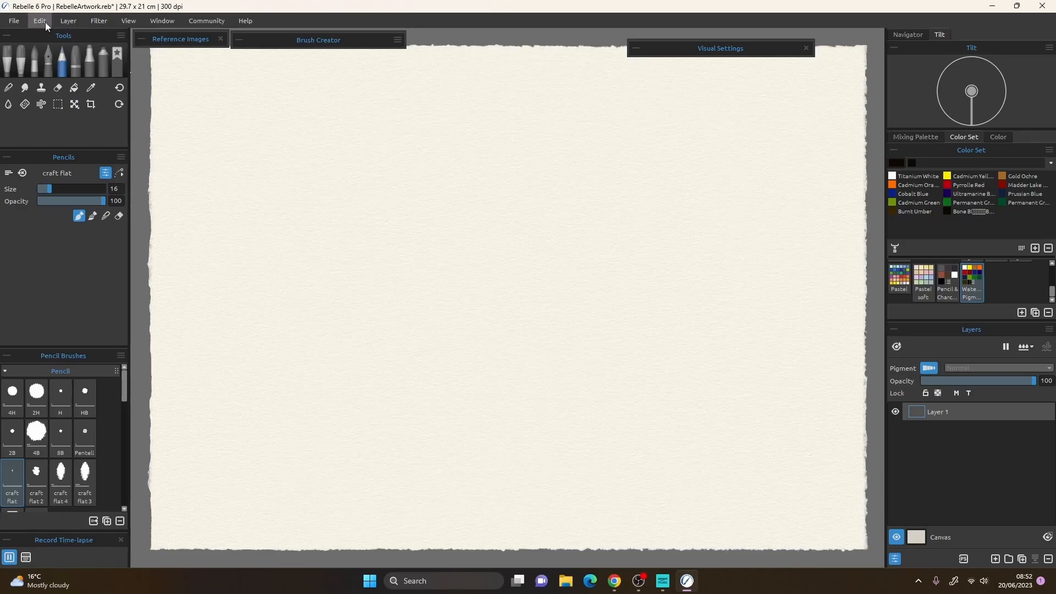
pyautogui.click(39, 21)
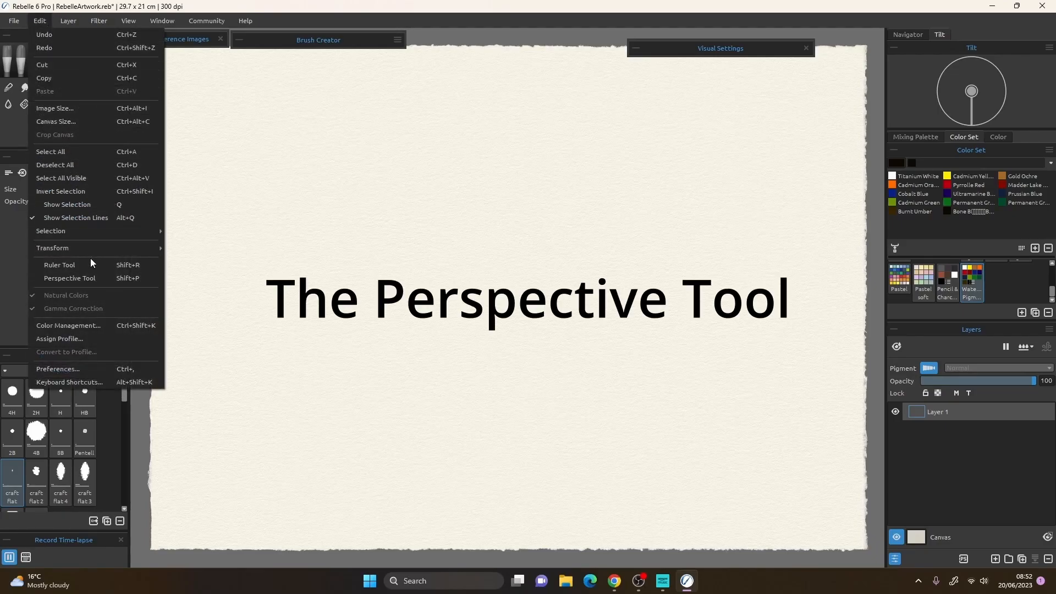
pyautogui.click(69, 279)
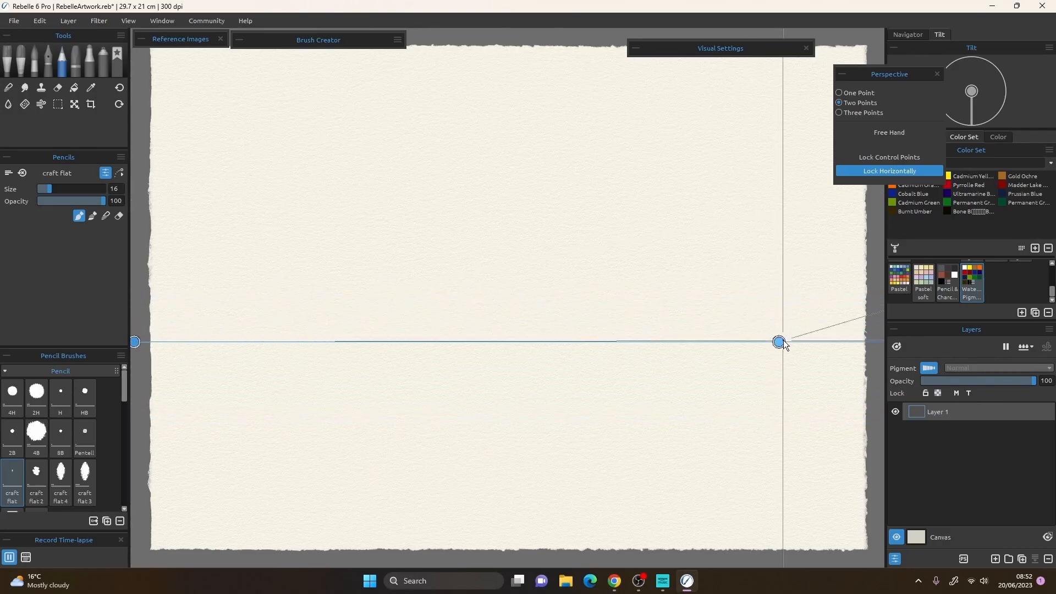
# Place the vanishing point on the horizon and pencil the rough building blocks in perspective.
pyautogui.moveTo(780, 341); pyautogui.dragTo(878, 341)
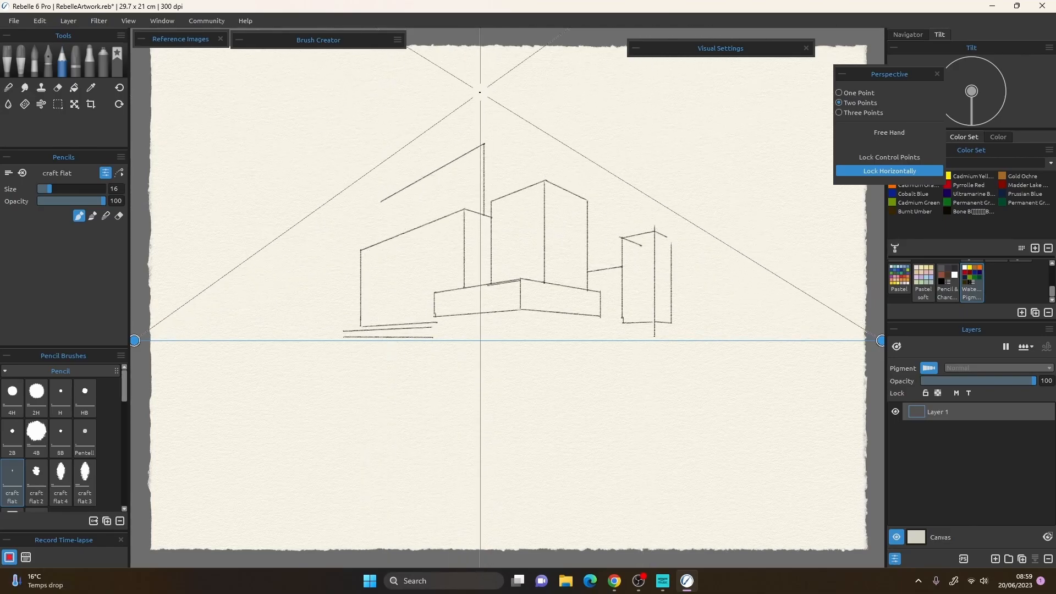
pyautogui.moveTo(479, 93); pyautogui.dragTo(539, 48)
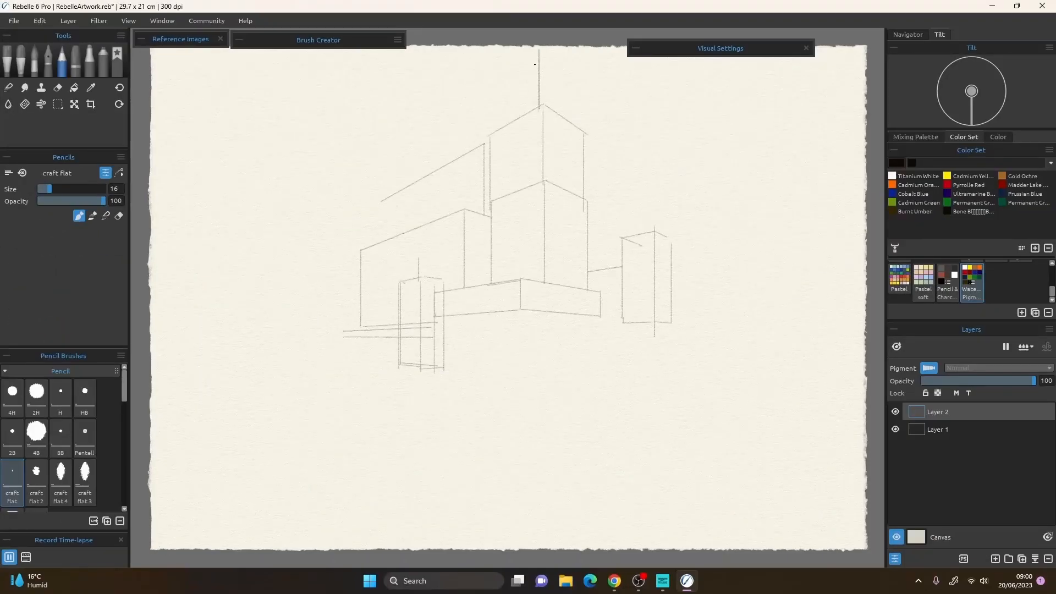
# Draw the tower's curved top, thin the craft flat pencil, and darken the roof and wall outlines.
pyautogui.moveTo(489, 130); pyautogui.dragTo(586, 131)
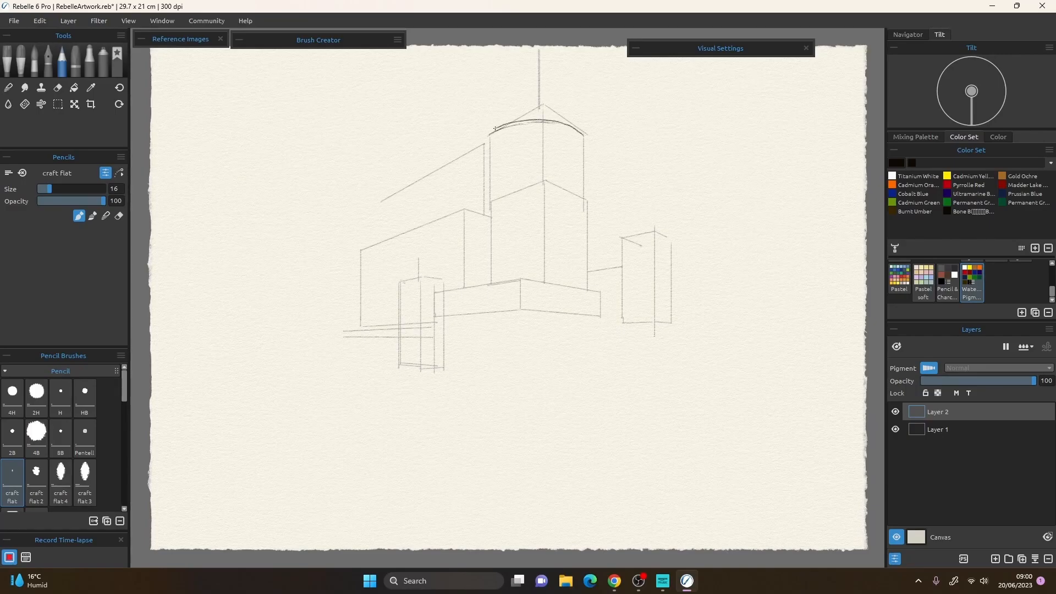
pyautogui.press('shift+p')
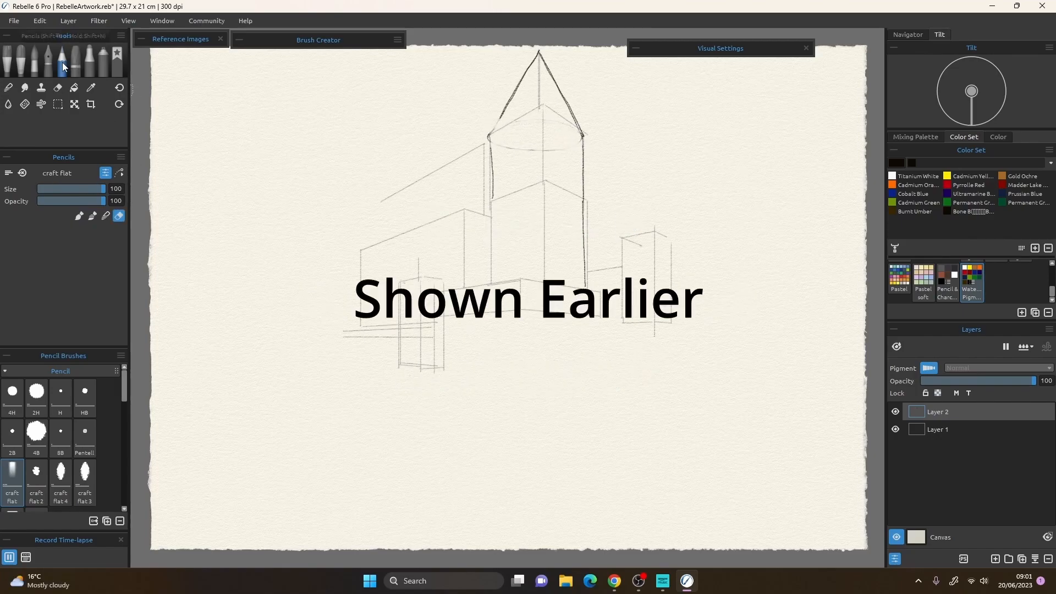
pyautogui.moveTo(502, 125); pyautogui.dragTo(489, 140)
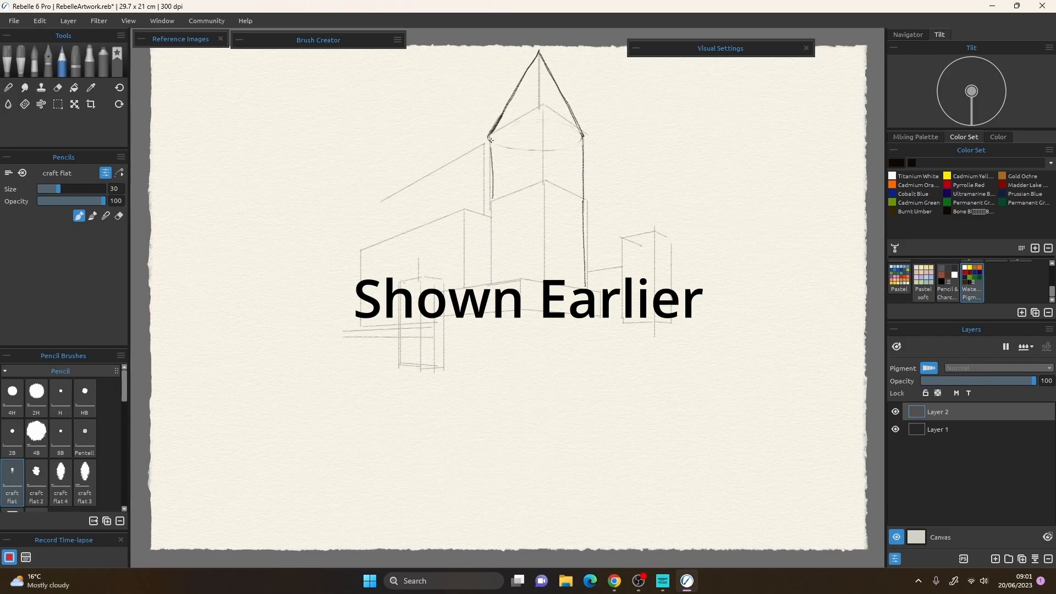
pyautogui.moveTo(488, 140); pyautogui.dragTo(584, 140)
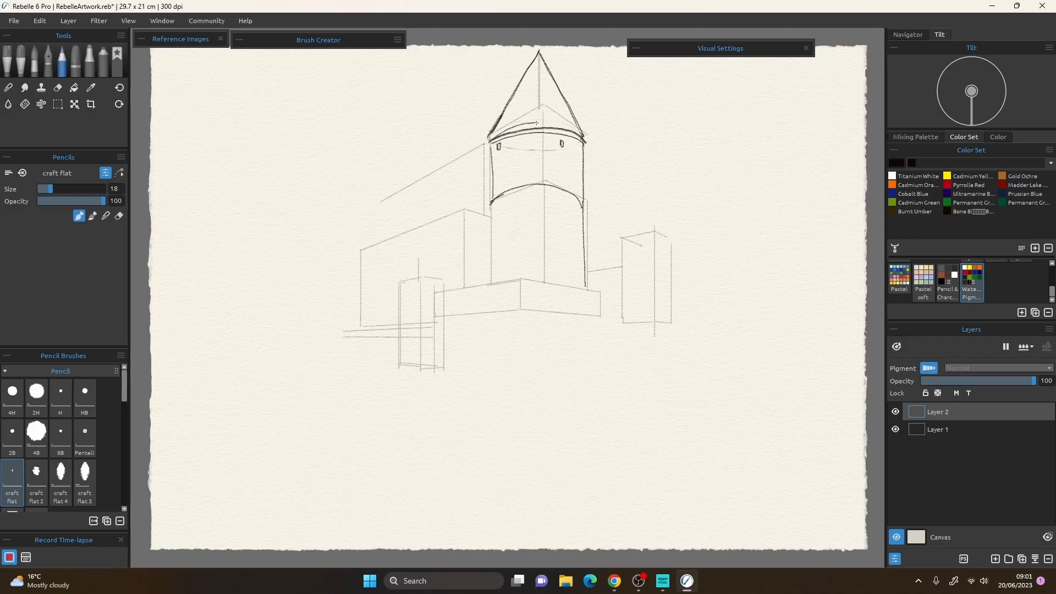
# Add the crenellated band below the tower top and small windows down the tower.
pyautogui.moveTo(492, 195); pyautogui.dragTo(546, 182)
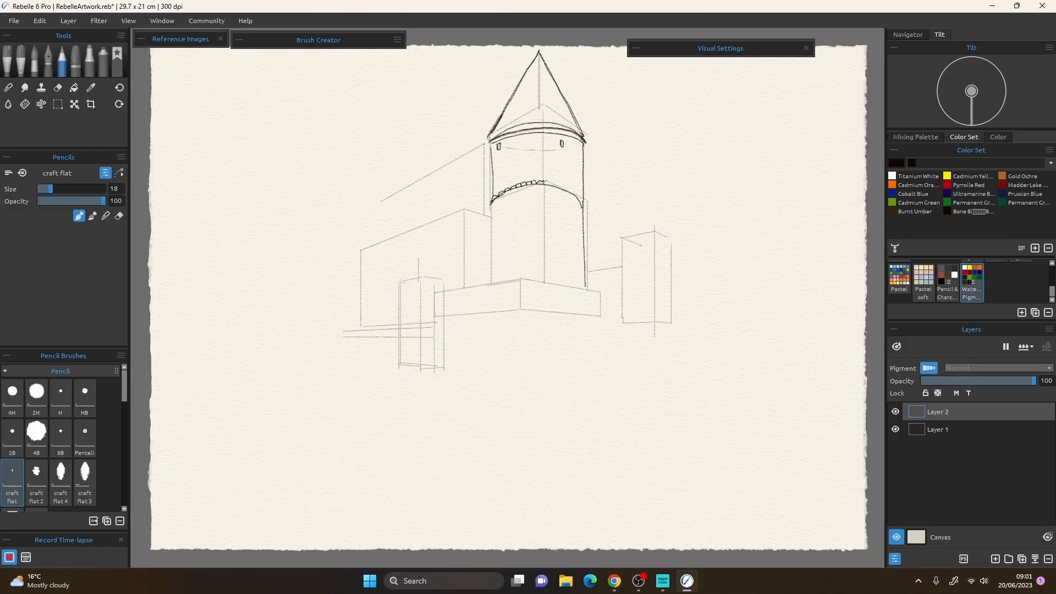
pyautogui.moveTo(491, 196); pyautogui.dragTo(586, 185)
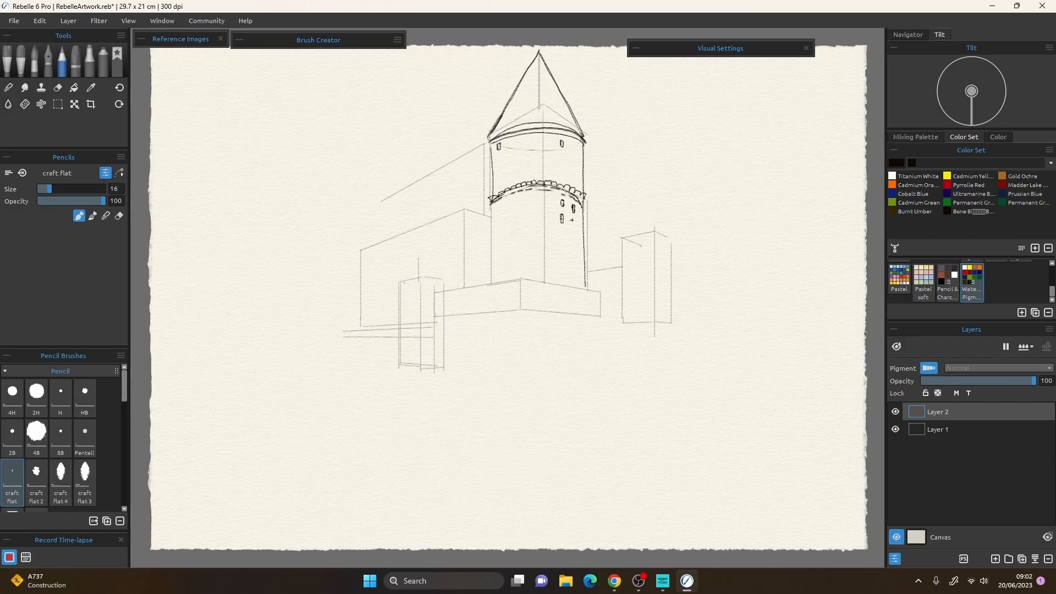
pyautogui.moveTo(561, 219); pyautogui.dragTo(562, 245)
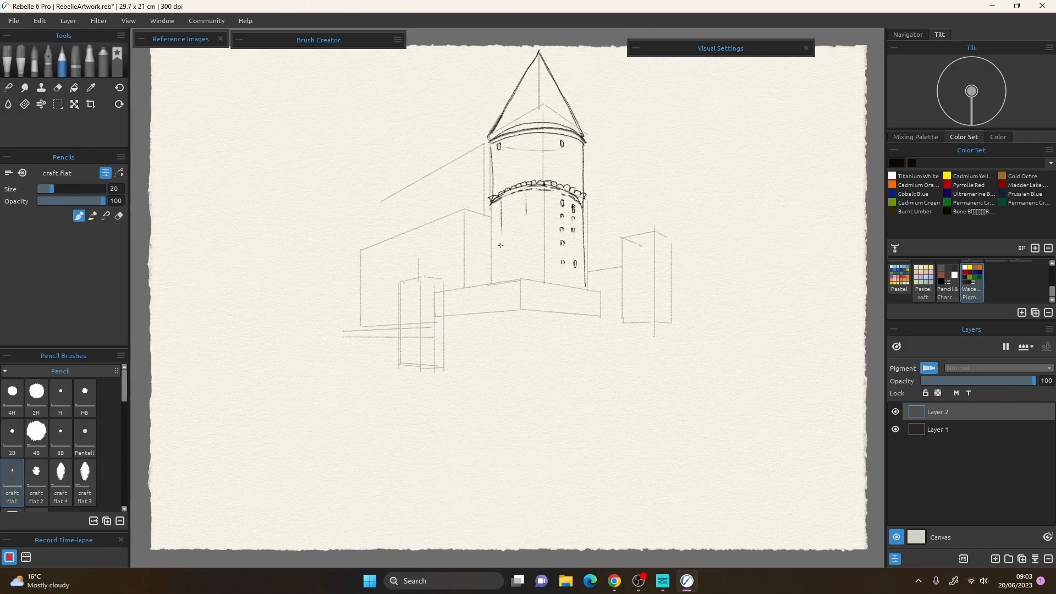
pyautogui.moveTo(488, 121); pyautogui.dragTo(482, 155)
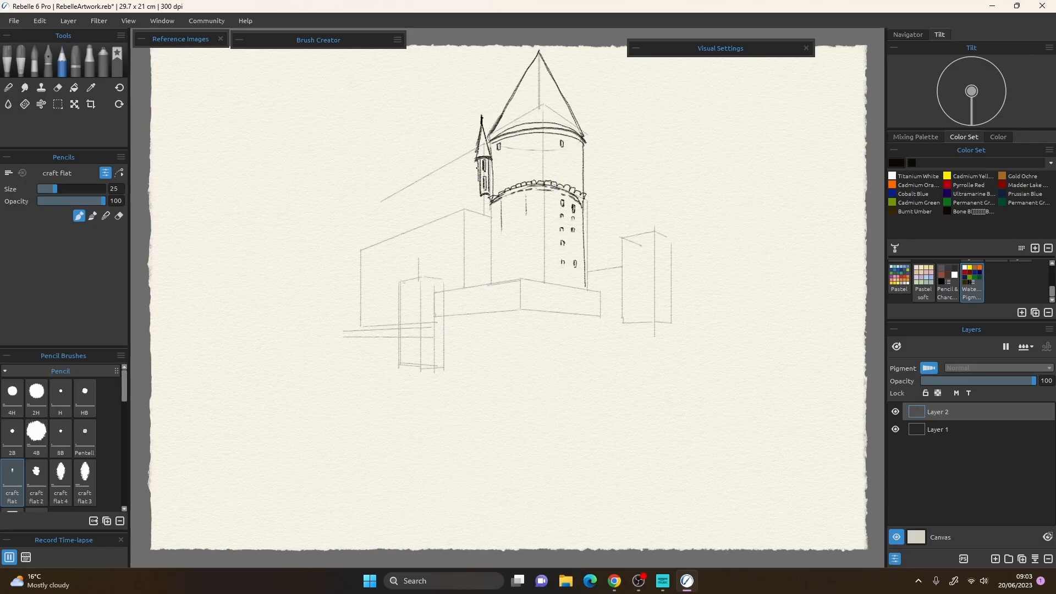
# Extend the great hall roofline and draw the arched dormers along the hall roof.
pyautogui.moveTo(135, 344); pyautogui.dragTo(700, 61)
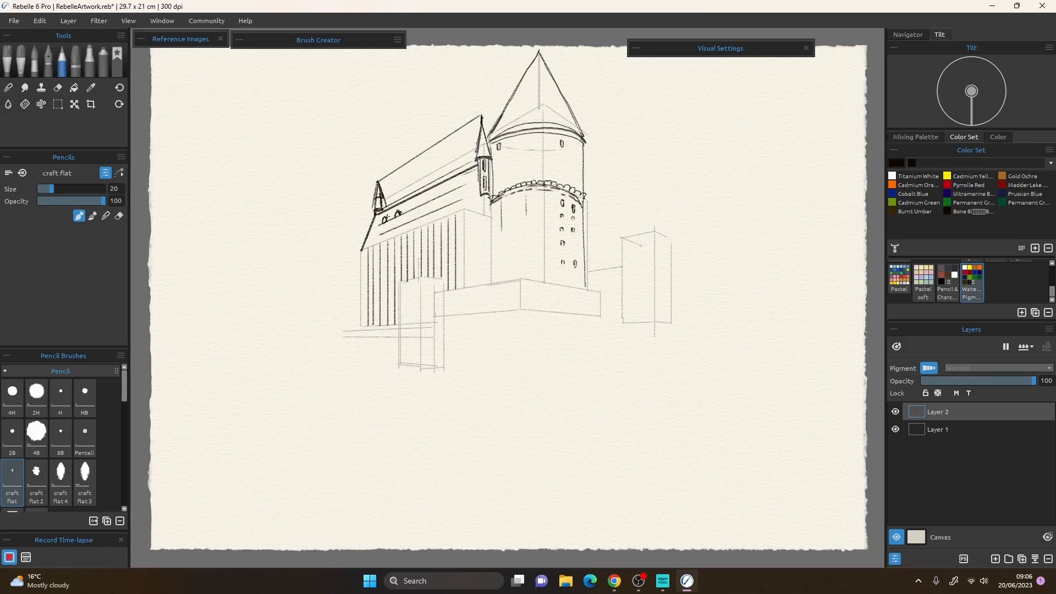
pyautogui.moveTo(387, 215); pyautogui.dragTo(454, 188)
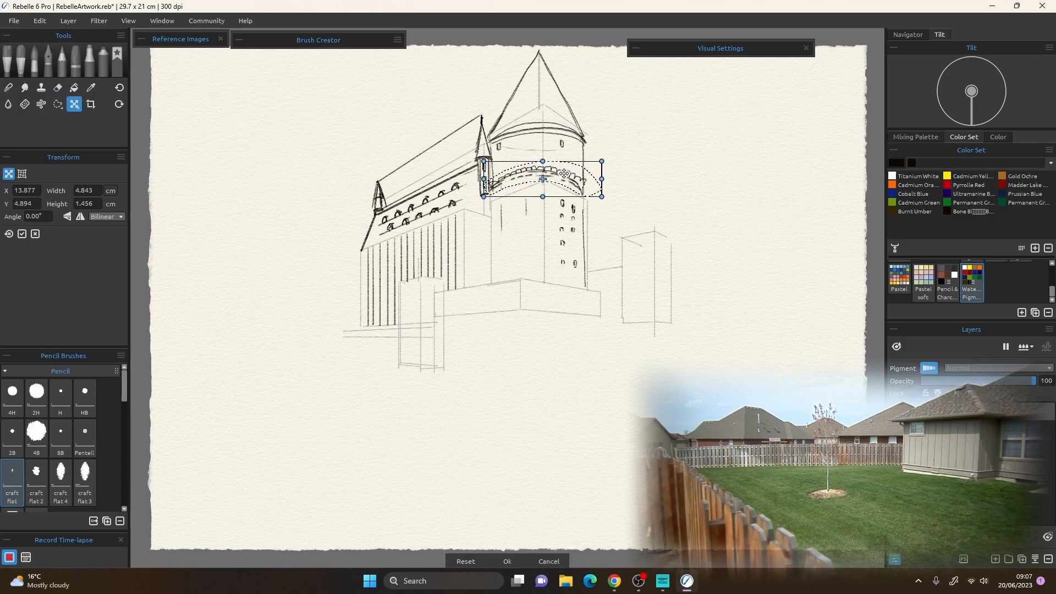
# Confirm the transform placing the copied arch row on the hall.
pyautogui.click(506, 561)
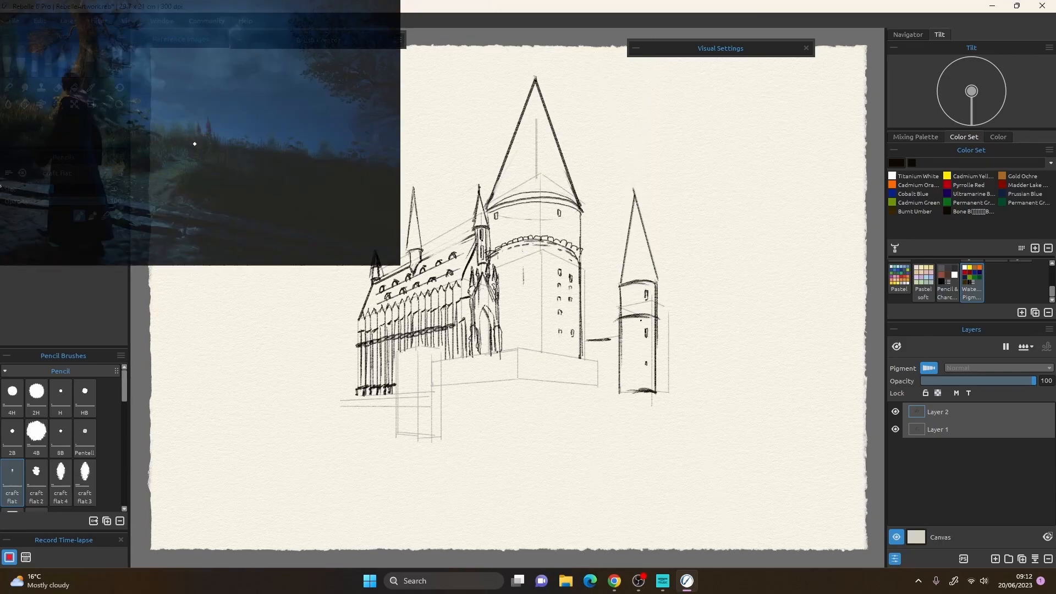
# Ink over the castle details in bold lines.
pyautogui.moveTo(512, 346); pyautogui.dragTo(603, 365)
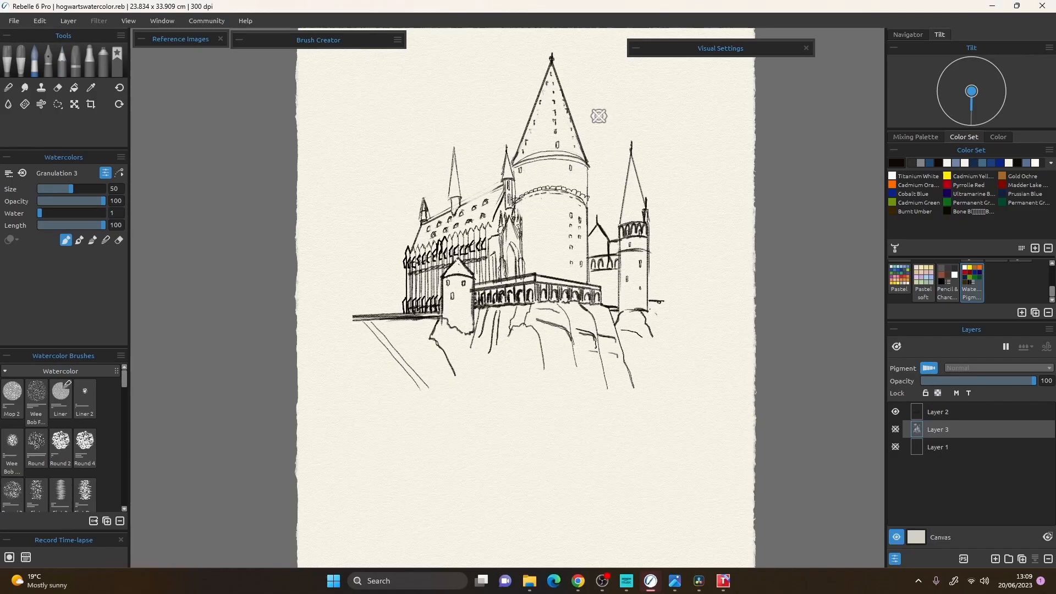
# Load the Wash Flat 23 brush from the Watercolor Brushes panel.
pyautogui.scroll(-3)
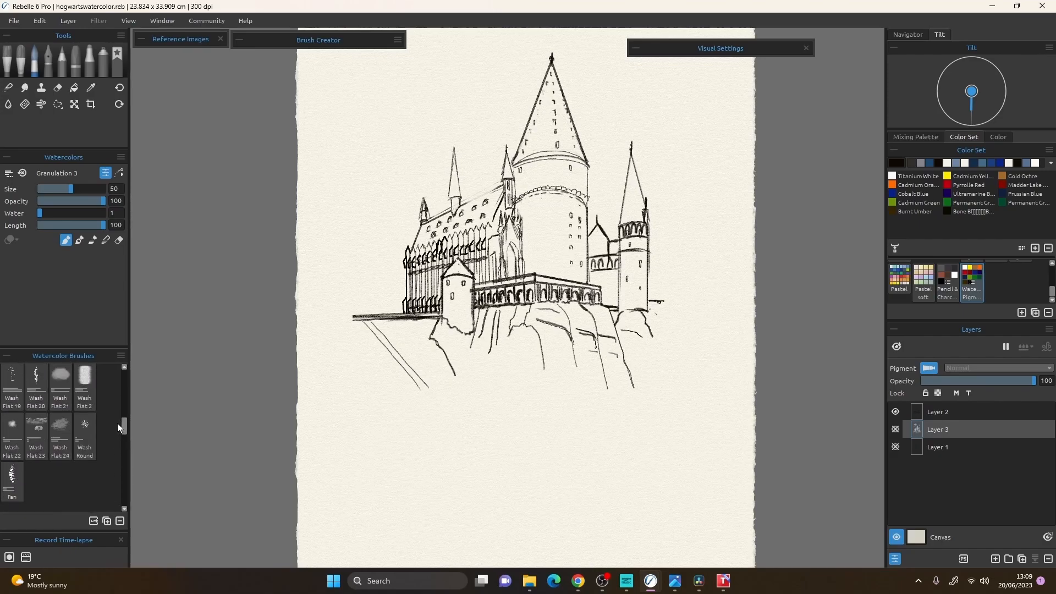
pyautogui.click(35, 427)
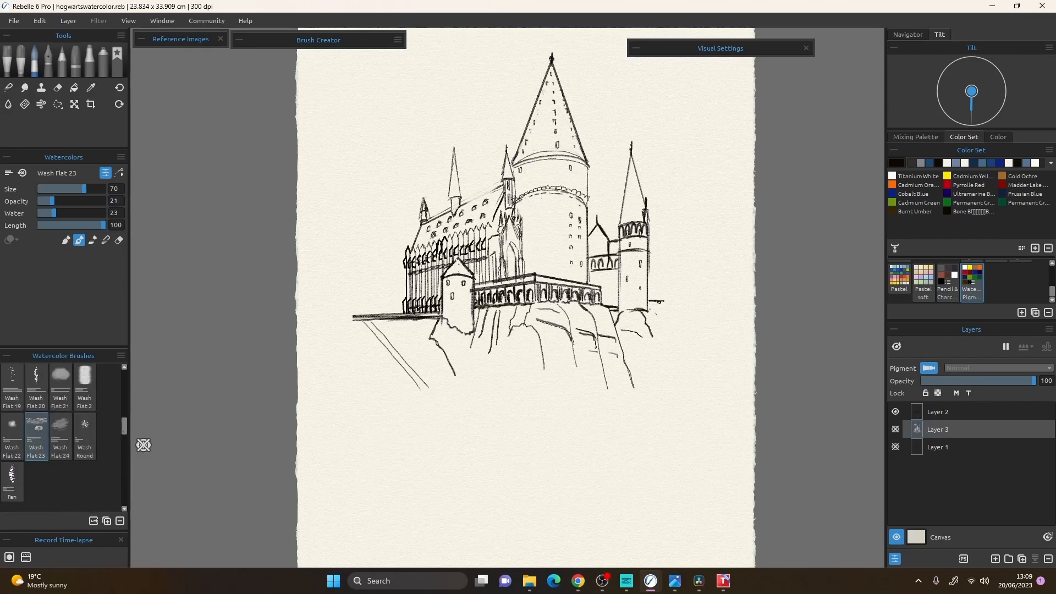
pyautogui.moveTo(865, 360)
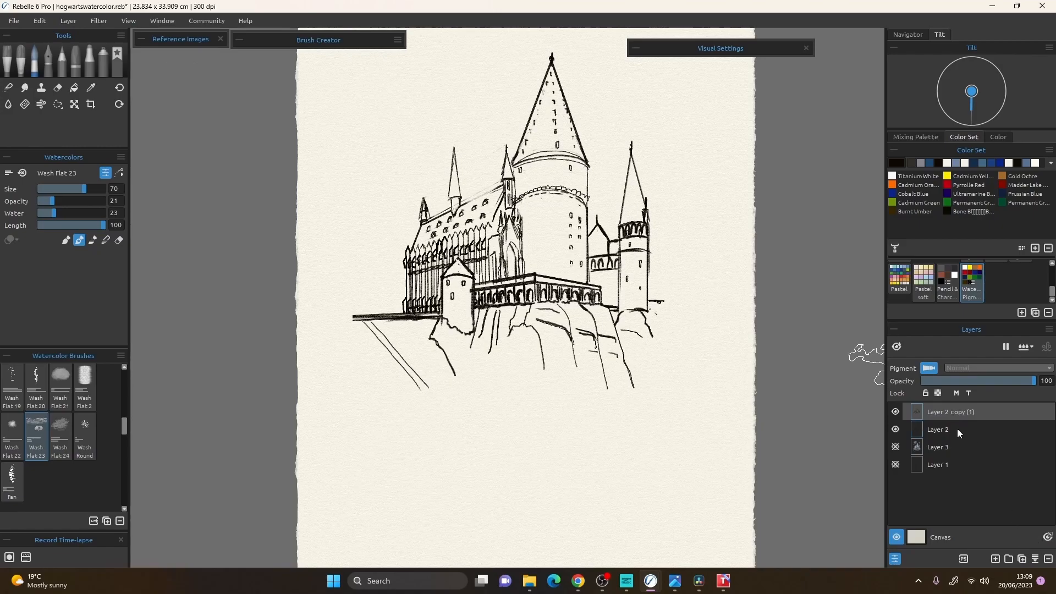
# Add a new paint layer and wash pale blue clouds across the left and upper sky.
pyautogui.click(994, 559)
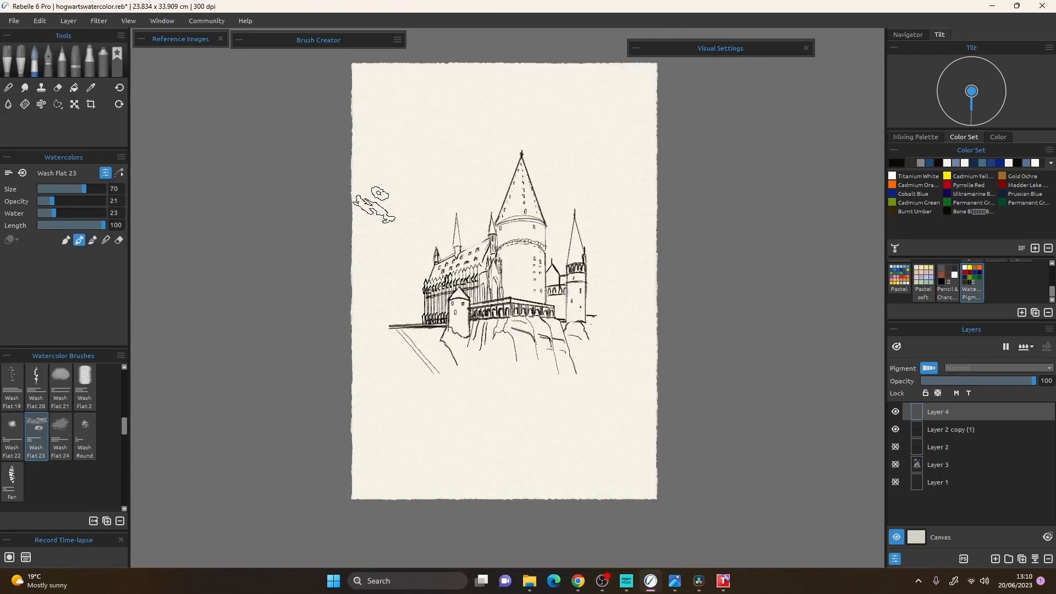
pyautogui.moveTo(374, 202); pyautogui.dragTo(657, 151)
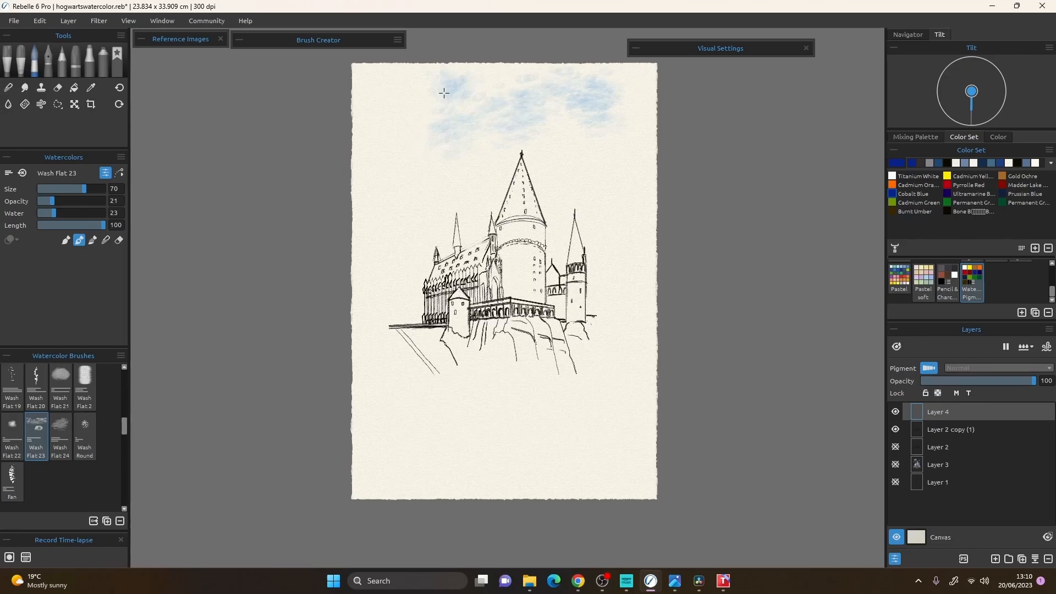
pyautogui.moveTo(444, 92); pyautogui.dragTo(400, 177)
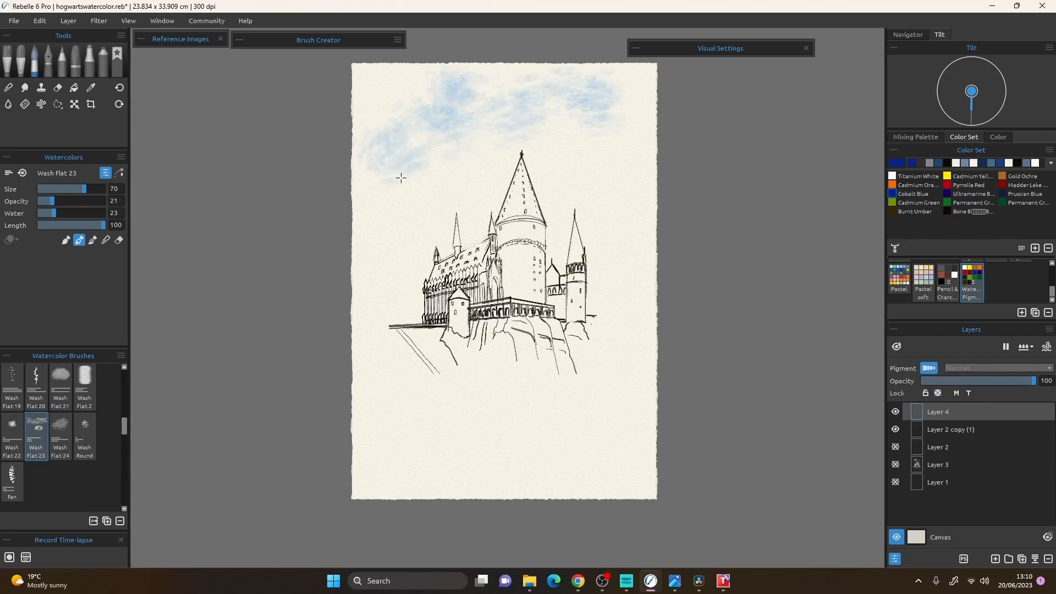
pyautogui.moveTo(400, 179); pyautogui.dragTo(368, 207)
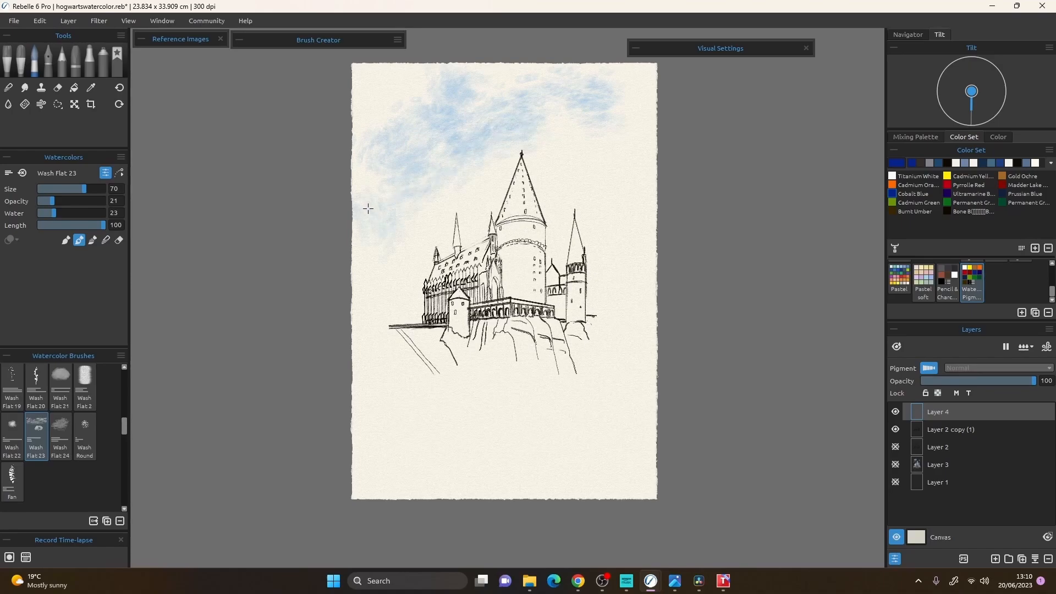
pyautogui.moveTo(368, 209); pyautogui.dragTo(649, 91)
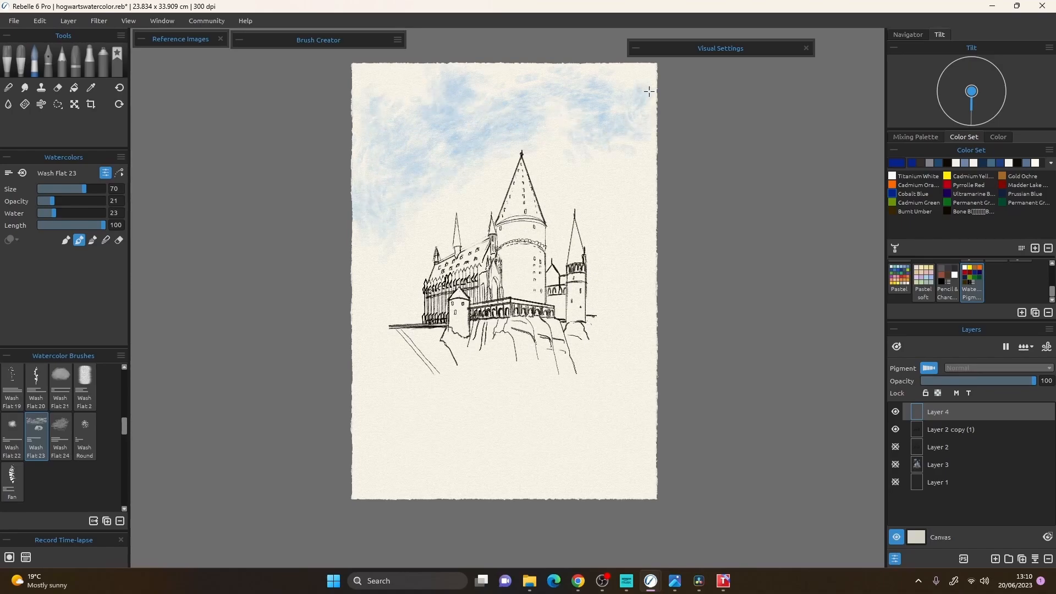
# Spread the blue wash over the upper-right sky and around the spires.
pyautogui.moveTo(650, 91); pyautogui.dragTo(378, 190)
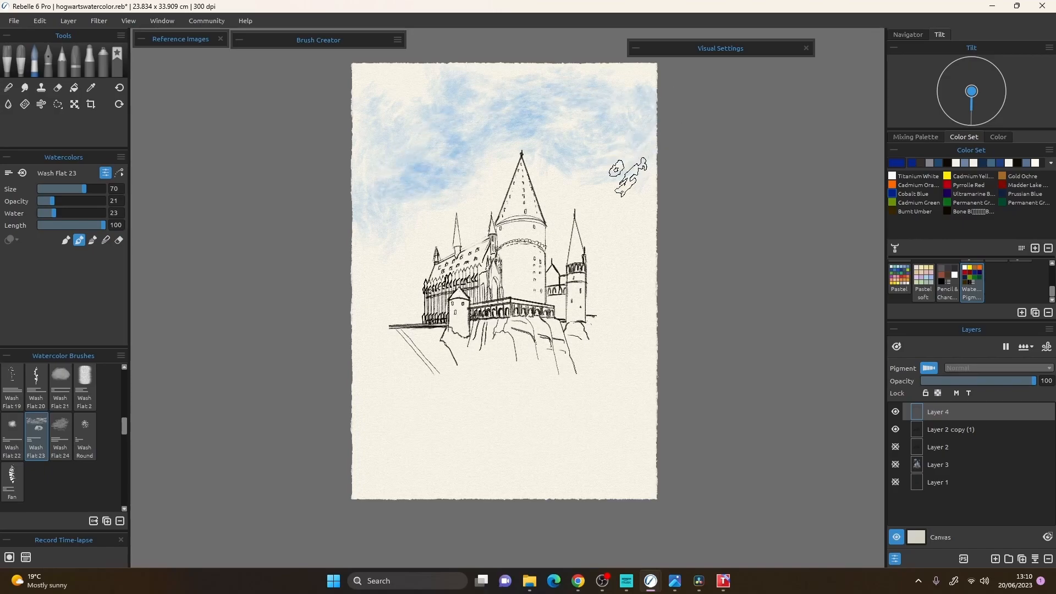
pyautogui.moveTo(625, 175); pyautogui.dragTo(465, 188)
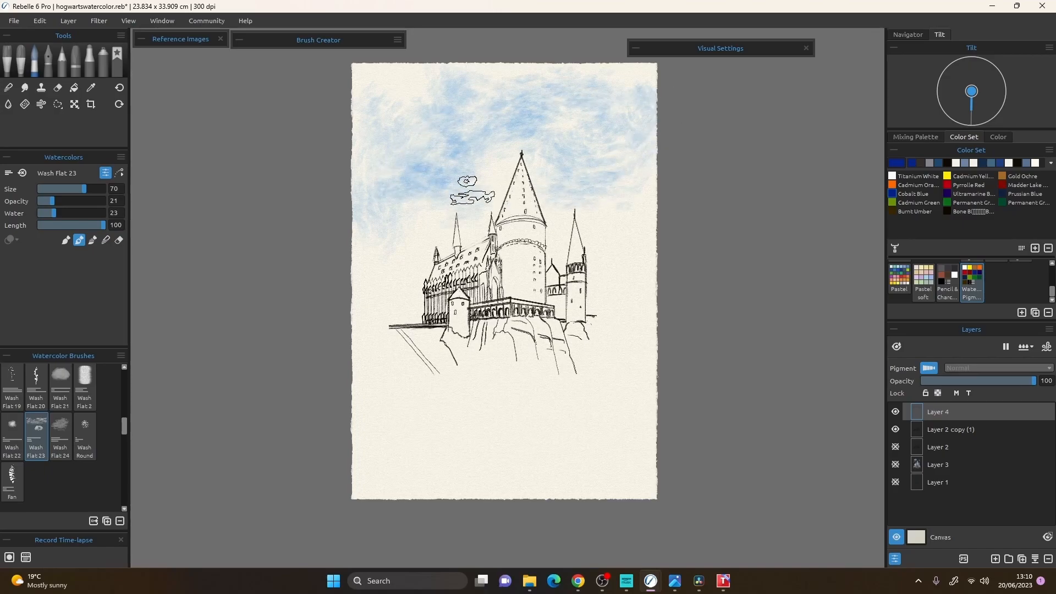
pyautogui.moveTo(464, 185); pyautogui.dragTo(535, 165)
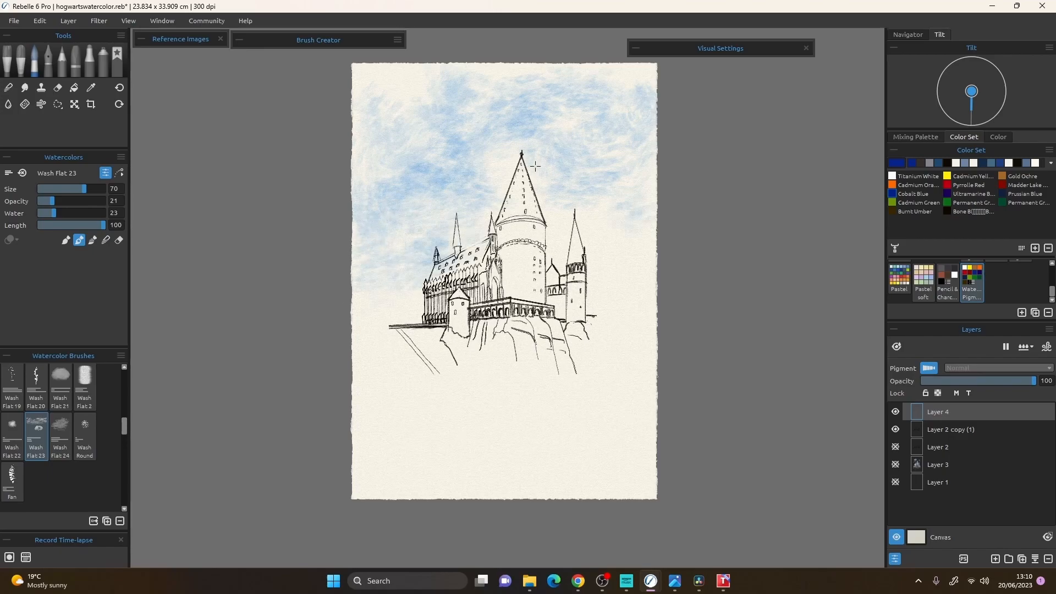
pyautogui.moveTo(533, 158); pyautogui.dragTo(558, 188)
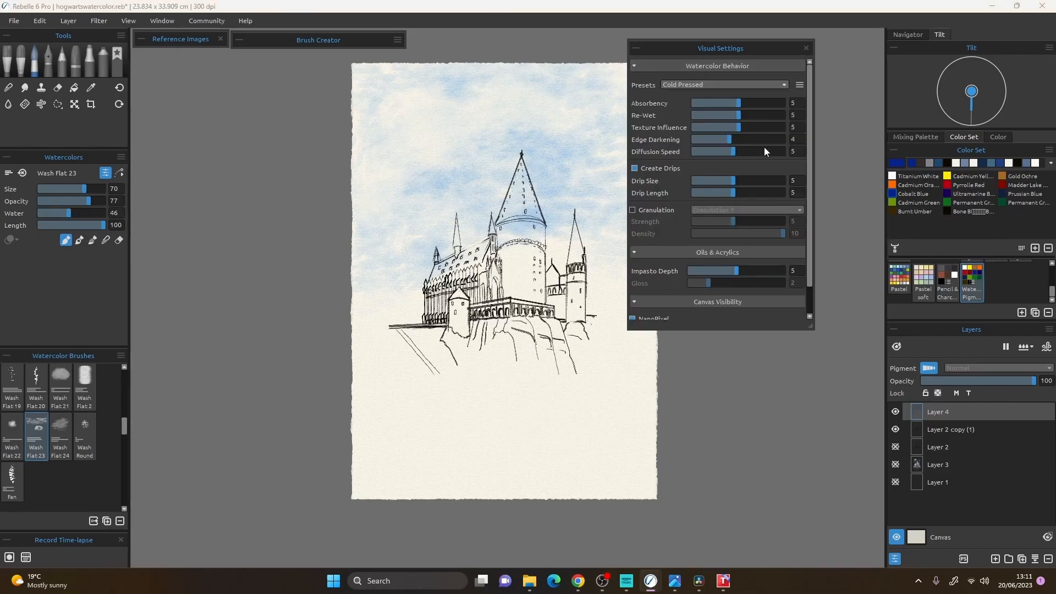
# Drop the brush opacity to about 2 and soften the sky wash with faint strokes.
pyautogui.moveTo(727, 128); pyautogui.dragTo(757, 128)
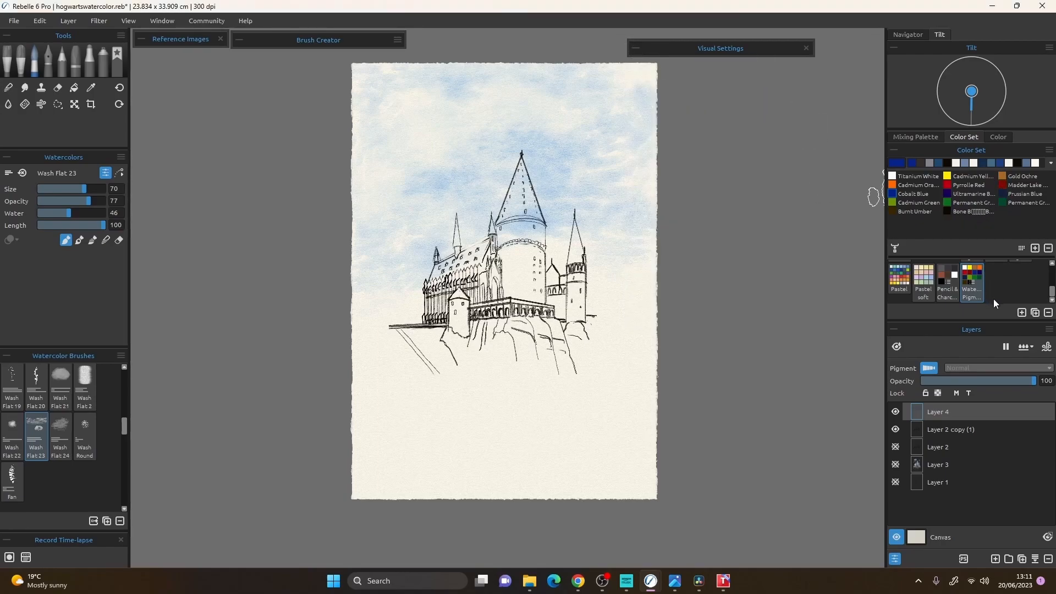
pyautogui.moveTo(400, 108); pyautogui.dragTo(431, 128)
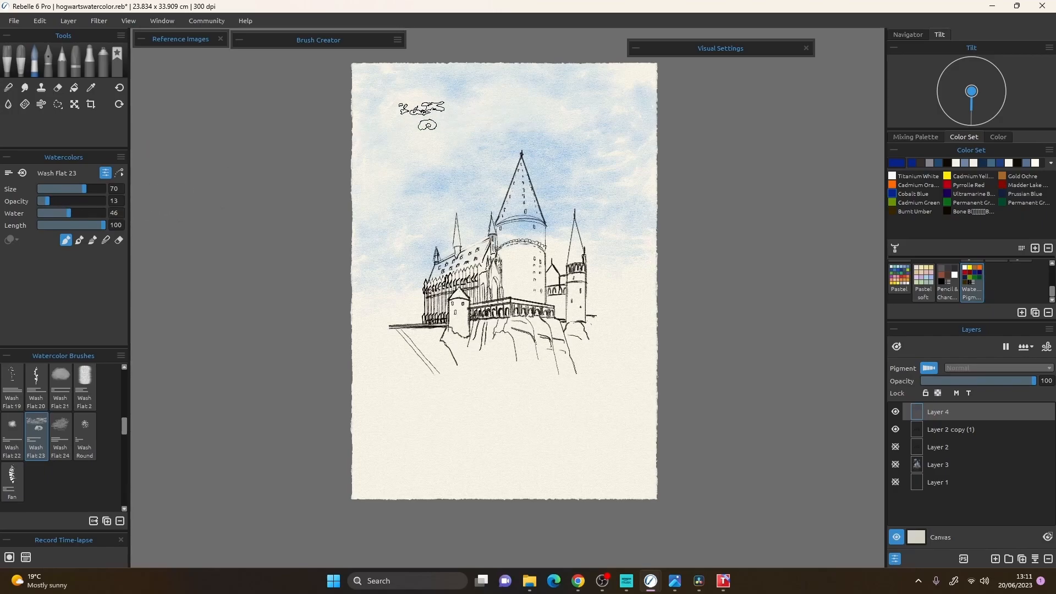
pyautogui.moveTo(46, 200); pyautogui.dragTo(41, 201)
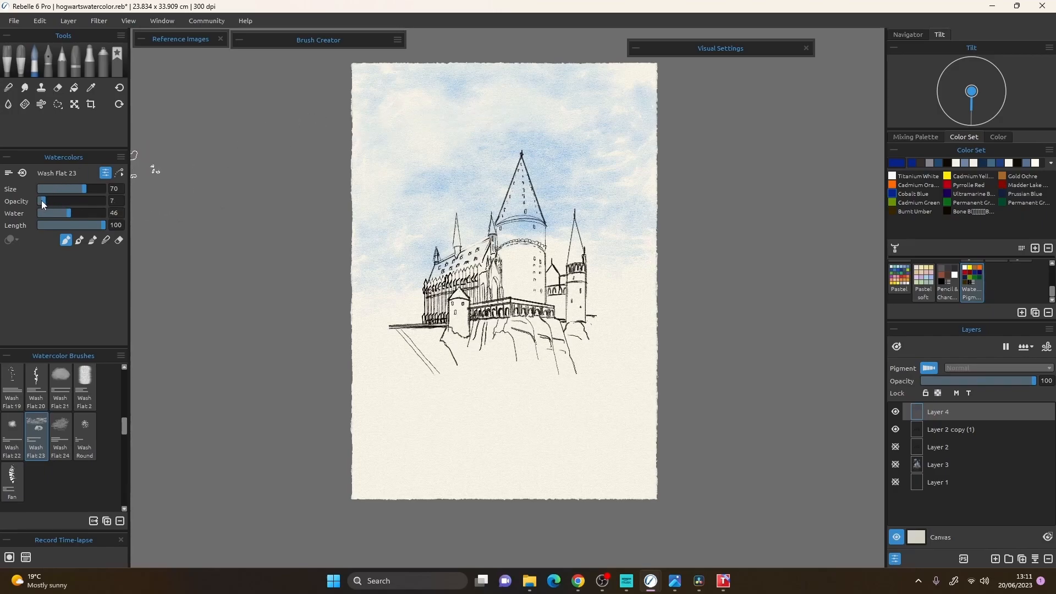
pyautogui.moveTo(61, 200); pyautogui.dragTo(40, 200)
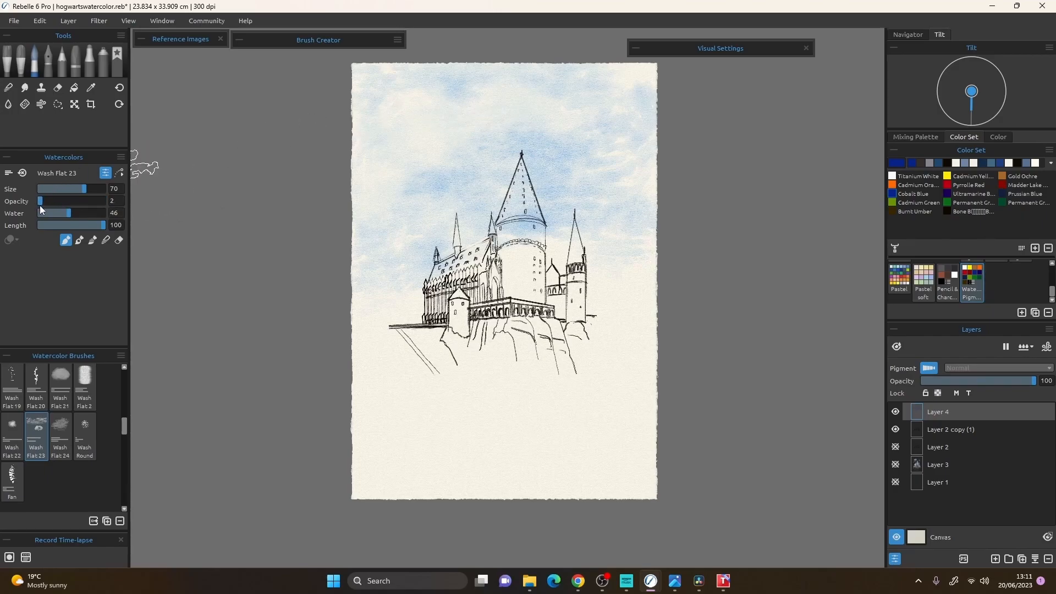
pyautogui.moveTo(57, 212); pyautogui.dragTo(76, 212)
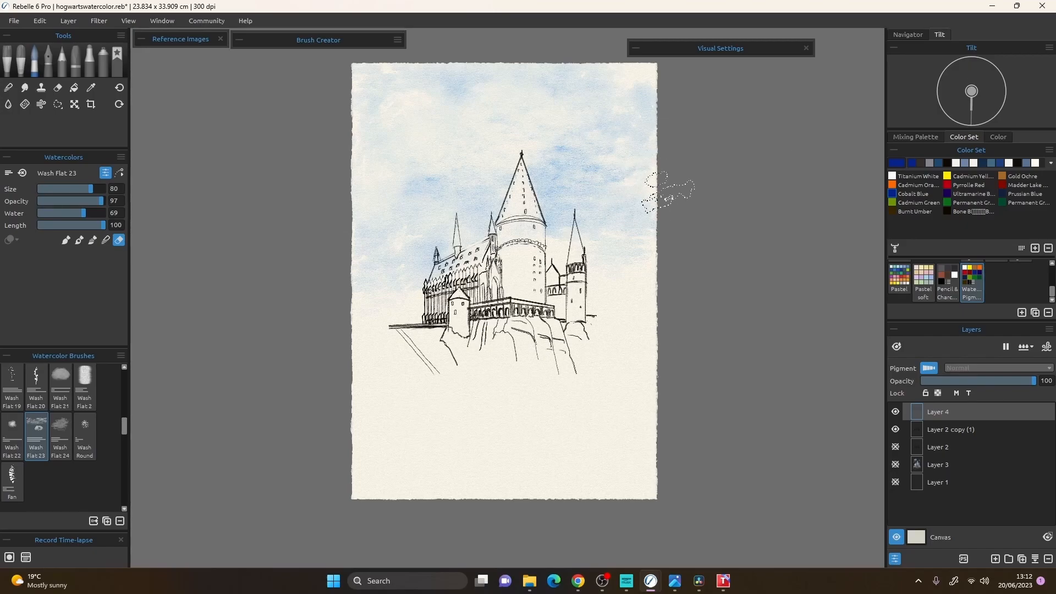
# Select the plain Wash Flat brush with Water 39 and move Layer 2 copy (1) above Layer 4.
pyautogui.moveTo(71, 189); pyautogui.dragTo(58, 188)
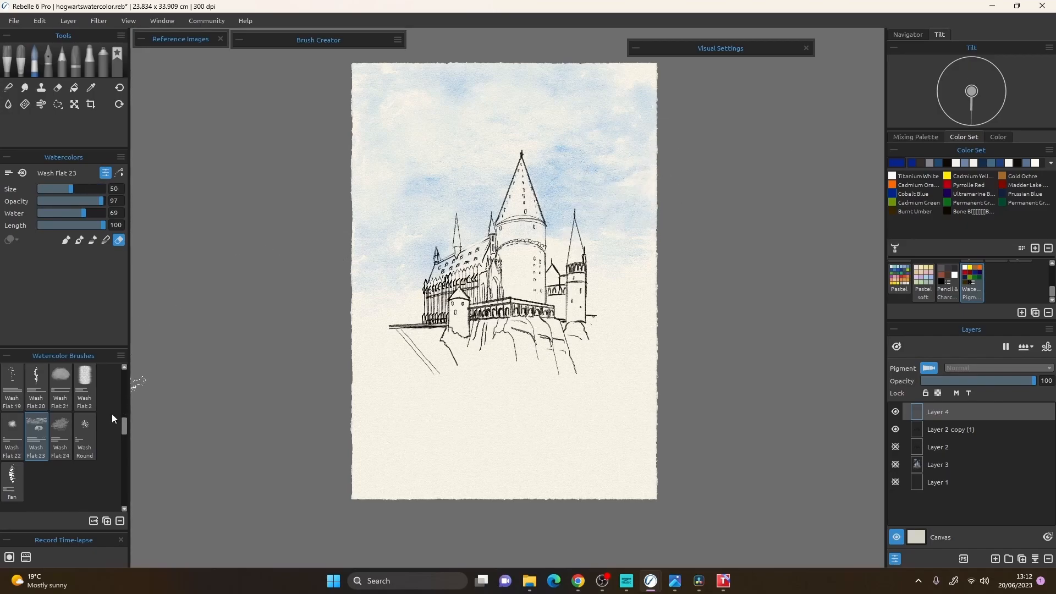
pyautogui.click(84, 384)
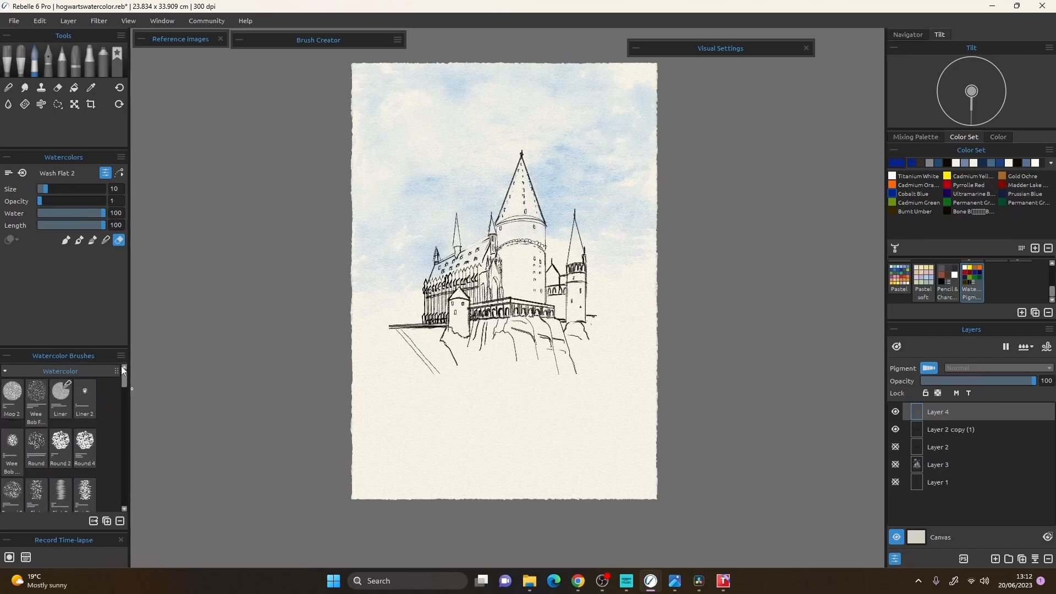
pyautogui.scroll(-3)
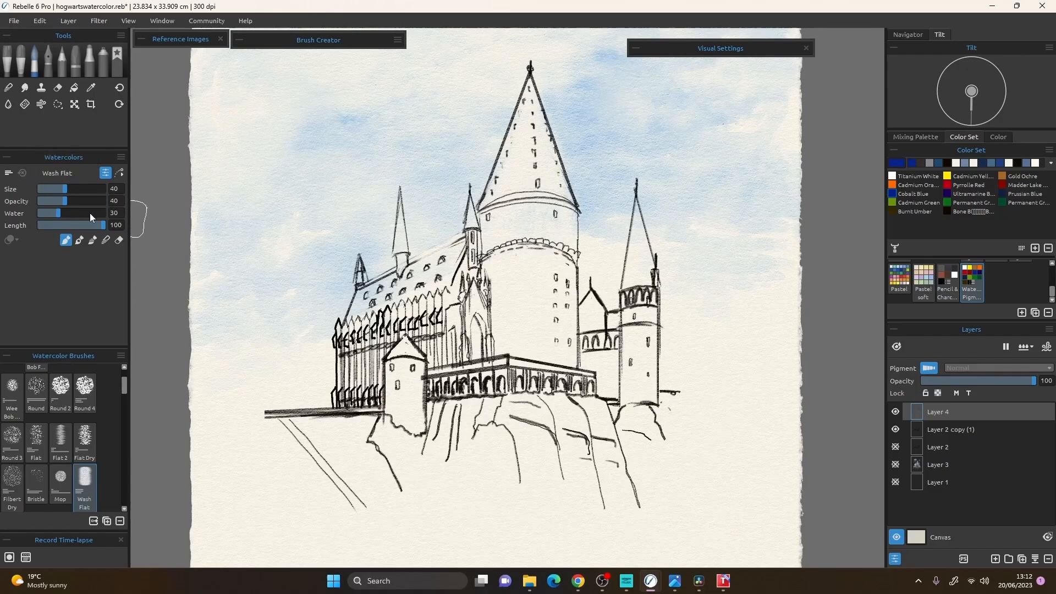
pyautogui.moveTo(56, 213); pyautogui.dragTo(62, 213)
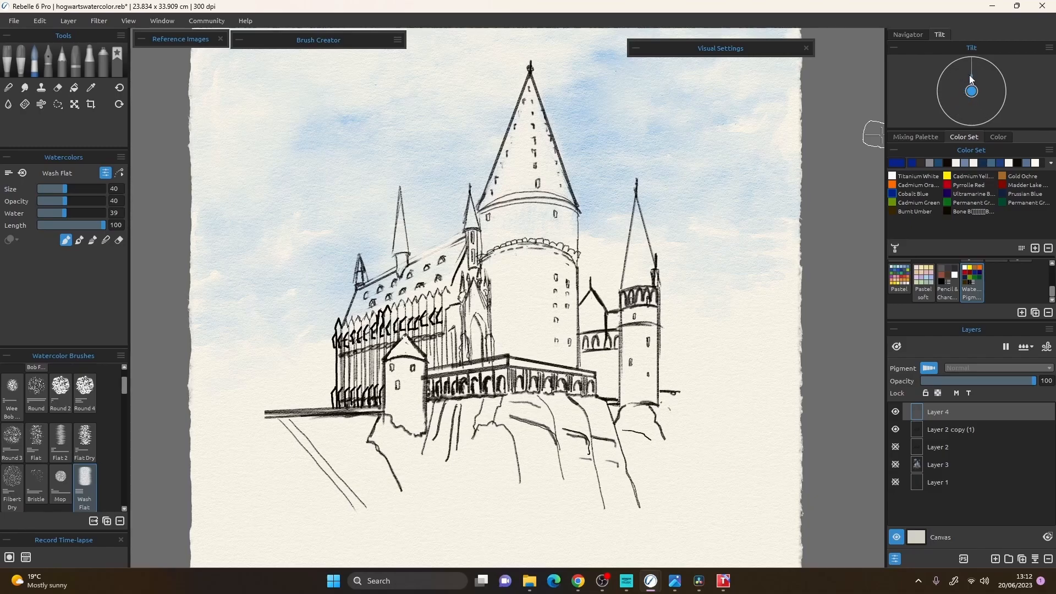
pyautogui.moveTo(972, 67); pyautogui.dragTo(971, 91)
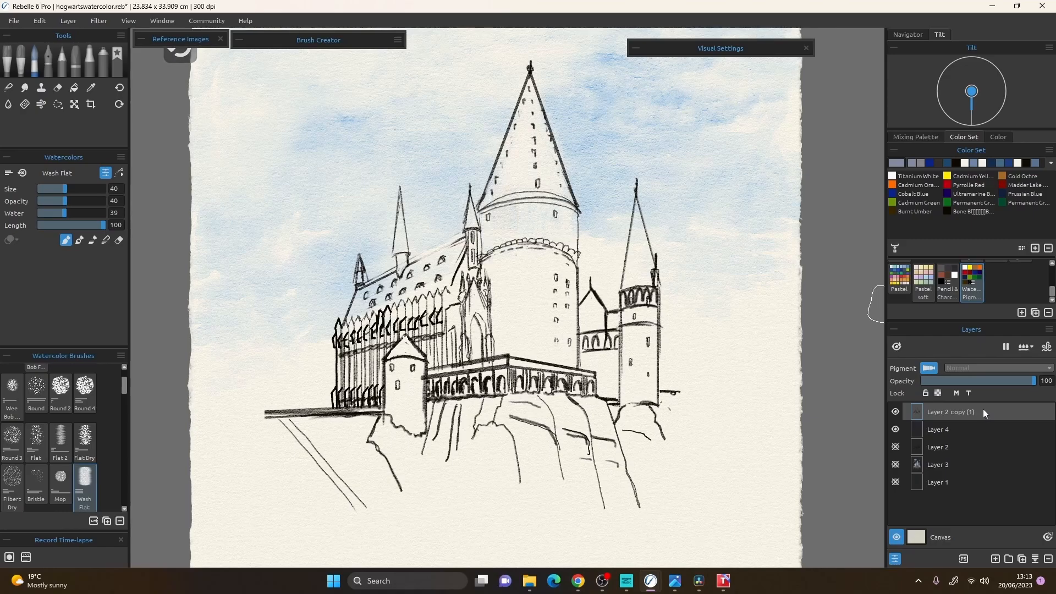
# Wash a pale grey-blue Wash Flat stroke down the main tower on Layer 4.
pyautogui.click(943, 430)
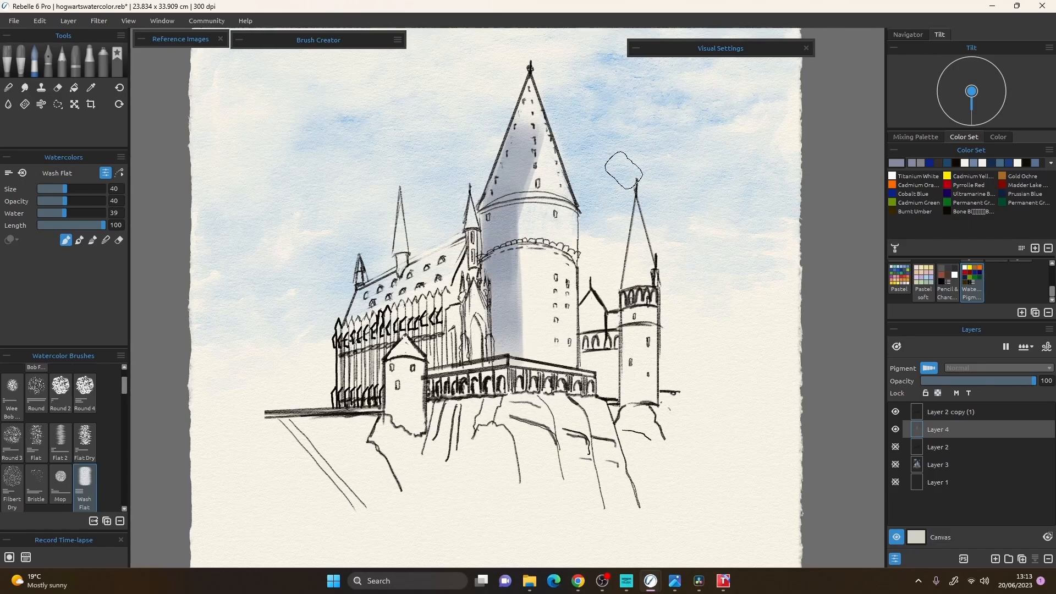
pyautogui.moveTo(623, 170); pyautogui.dragTo(527, 329)
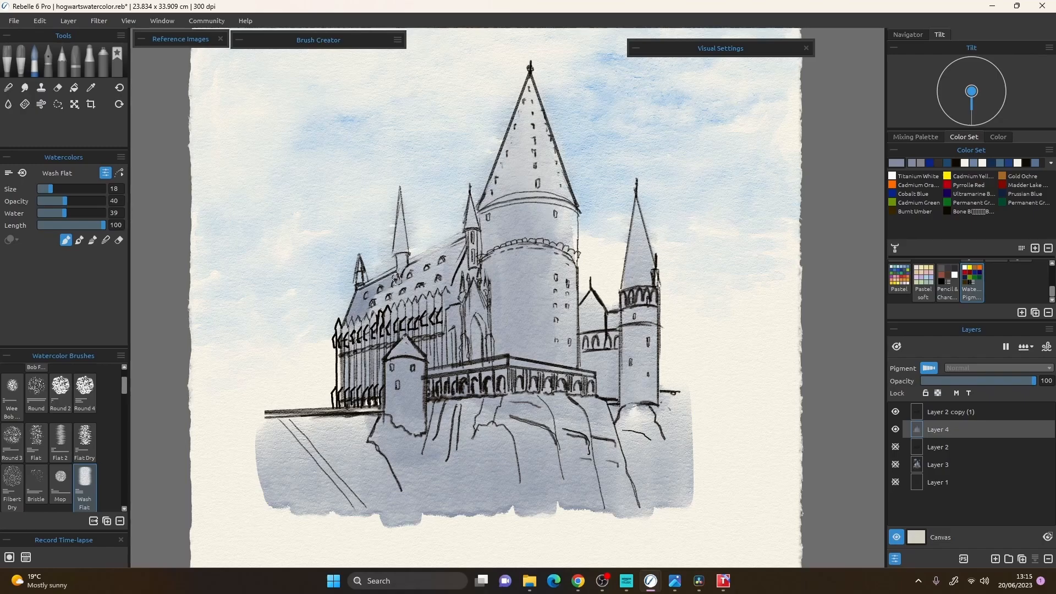
# Pick a grey from the colour wheel, strengthen the wash, and shade the castle walls darker.
pyautogui.click(401, 283)
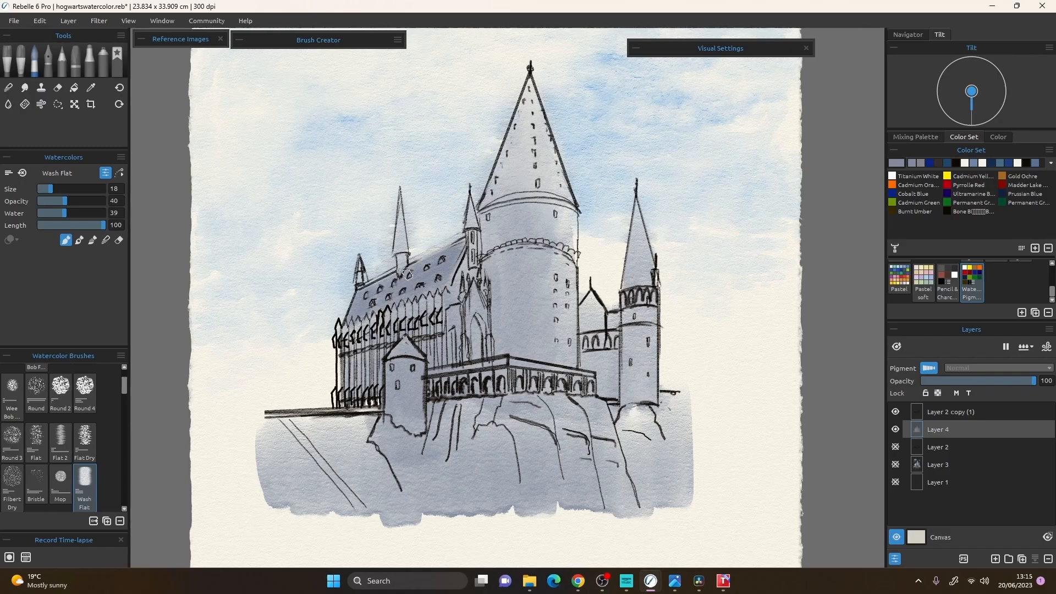
pyautogui.click(997, 137)
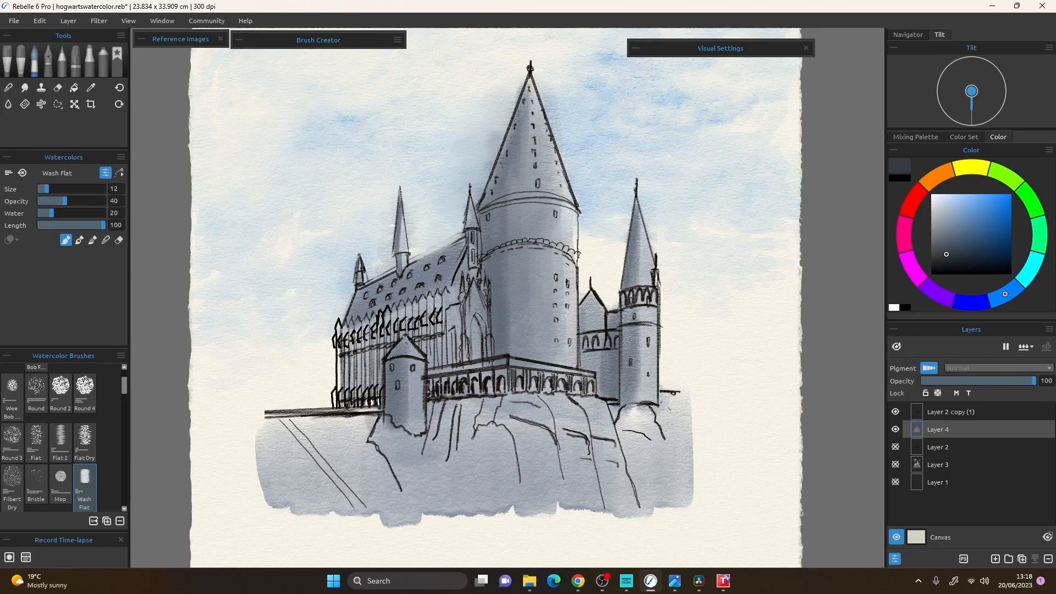
pyautogui.moveTo(64, 212)
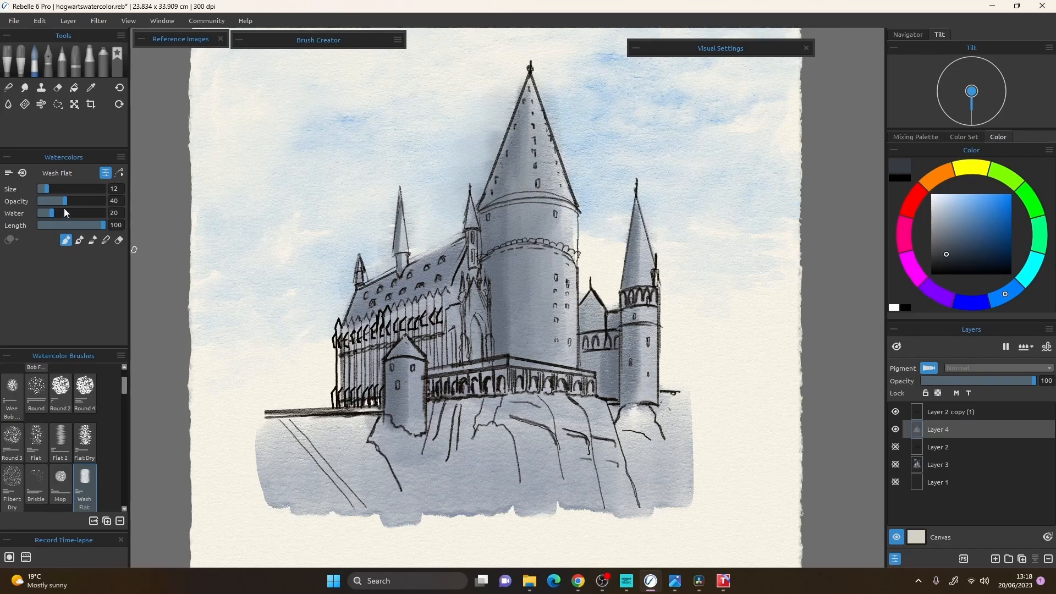
pyautogui.moveTo(53, 200); pyautogui.dragTo(64, 201)
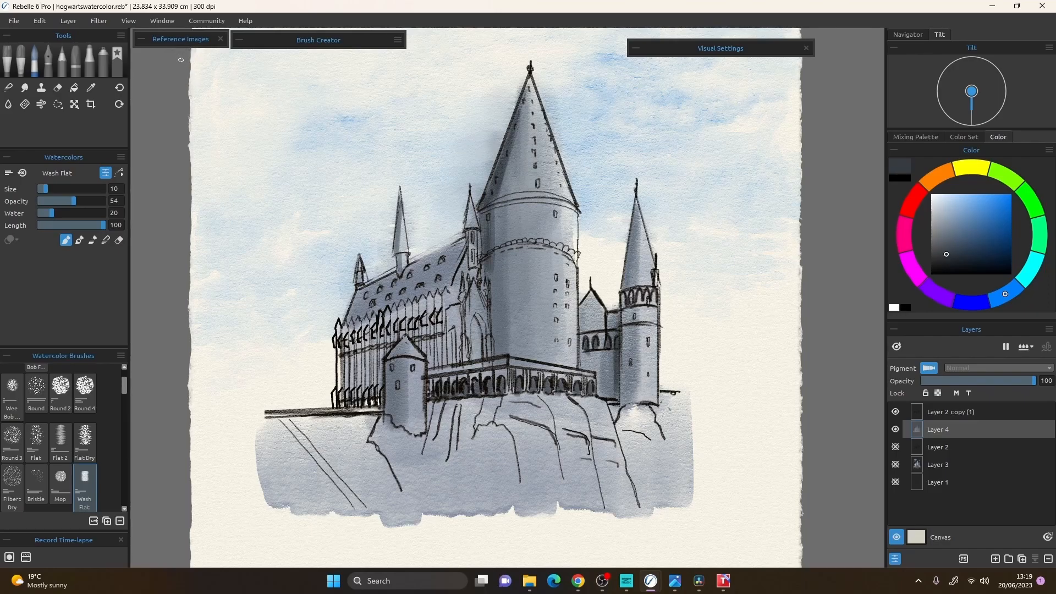
pyautogui.moveTo(179, 38); pyautogui.dragTo(190, 112)
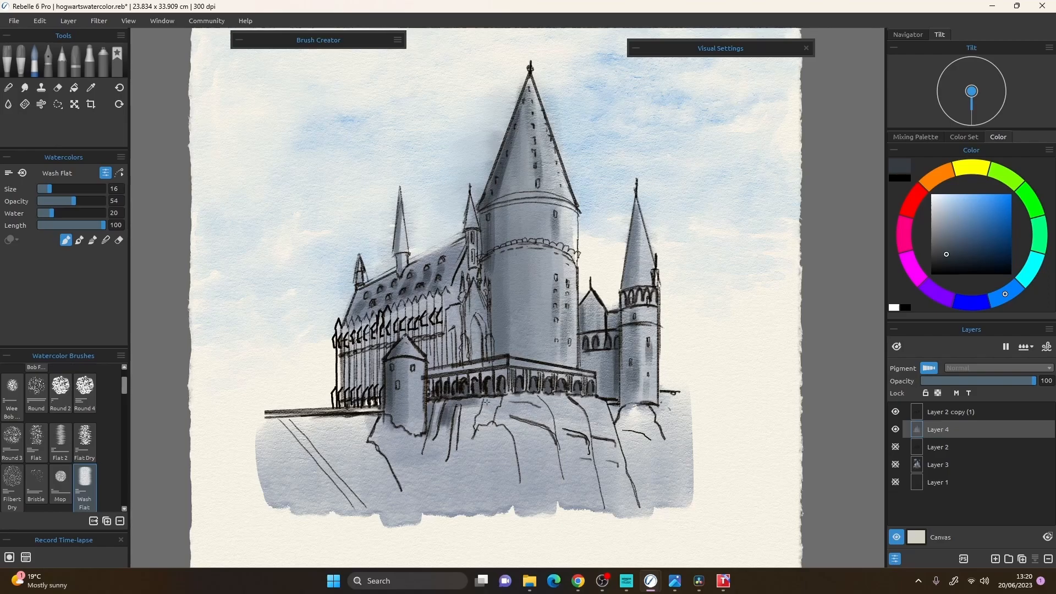
# Paint dark grey Wash Flat strokes down the cliff face and along its rocks.
pyautogui.moveTo(485, 404); pyautogui.dragTo(551, 443)
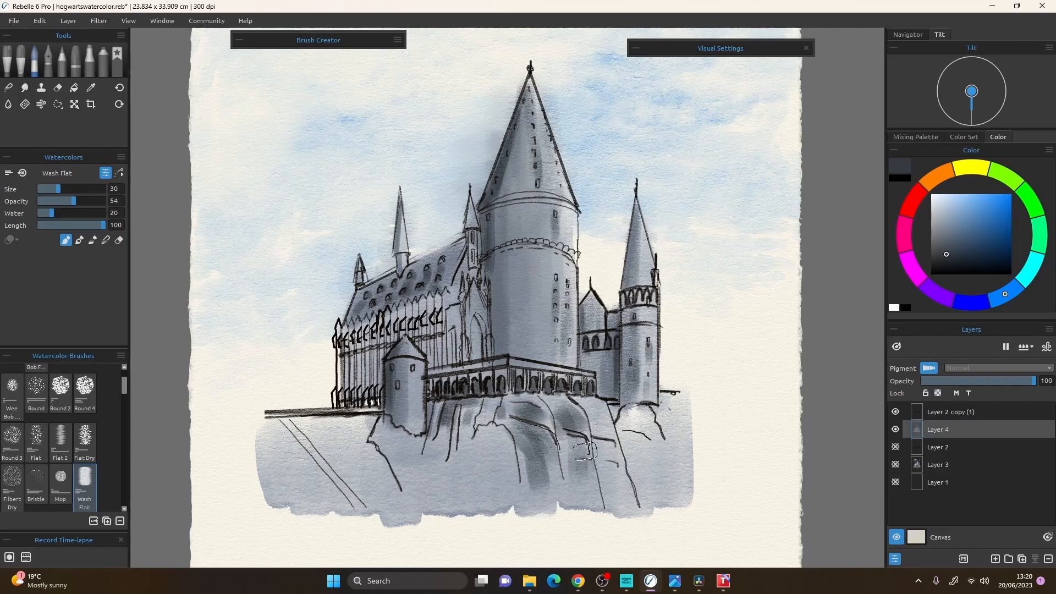
pyautogui.moveTo(575, 448); pyautogui.dragTo(629, 458)
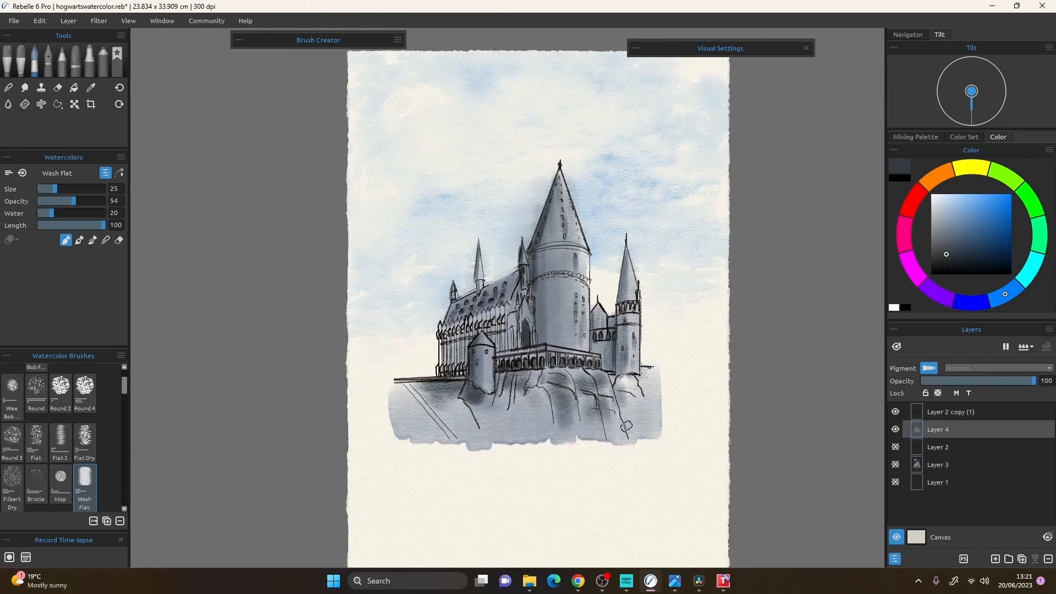
# Switch to white and paint pale highlights across the cliff rock faces.
pyautogui.click(91, 88)
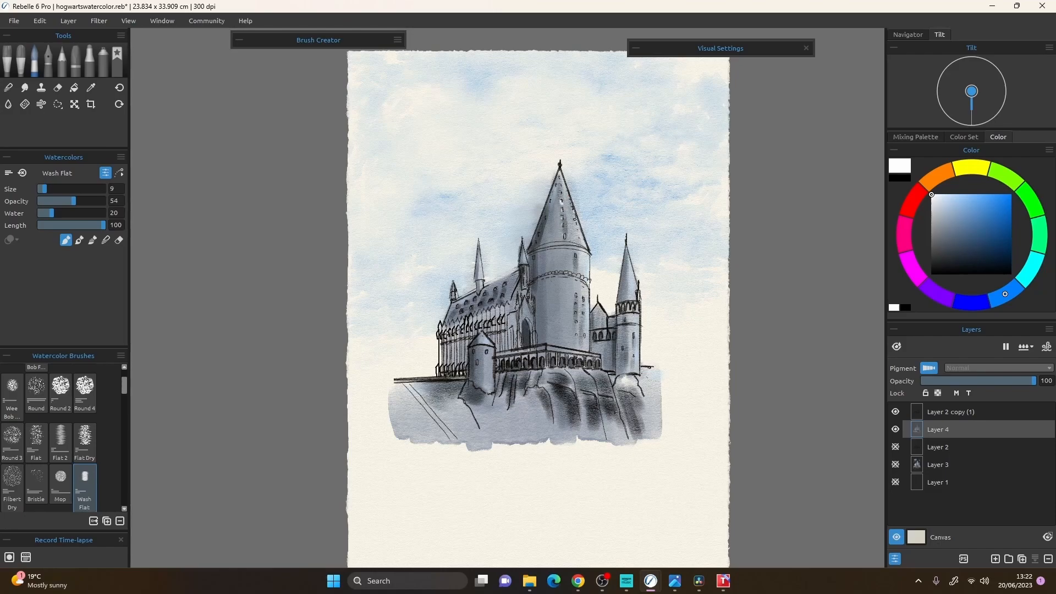
pyautogui.moveTo(56, 200); pyautogui.dragTo(72, 200)
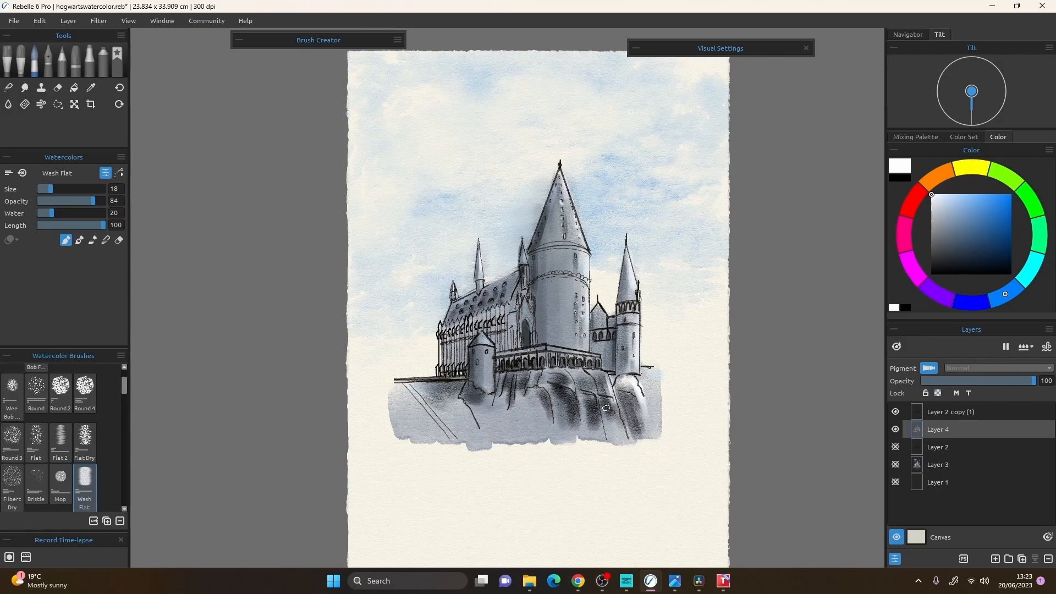
pyautogui.moveTo(603, 404); pyautogui.dragTo(596, 384)
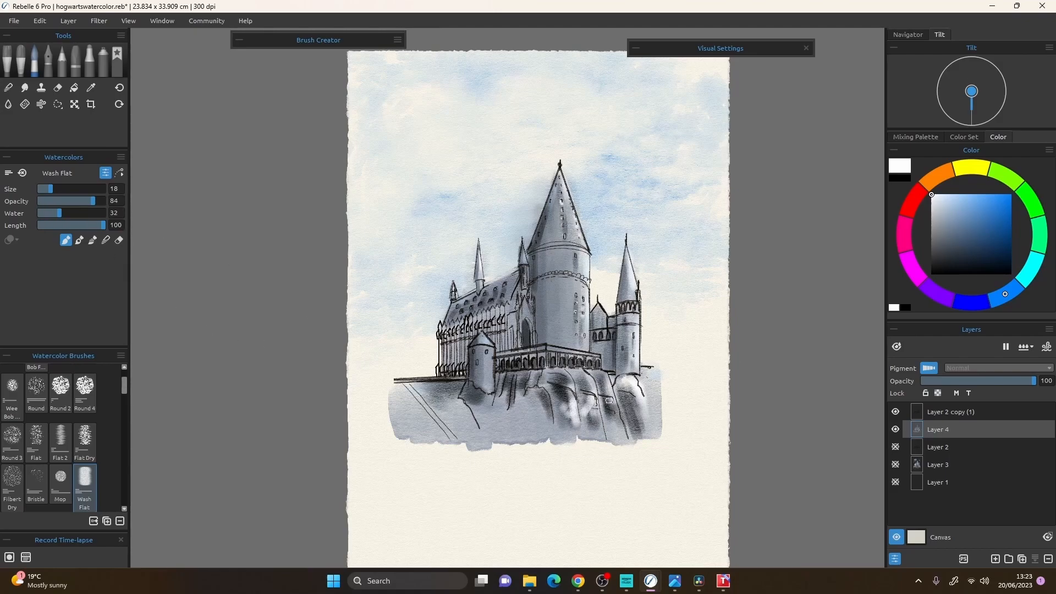
pyautogui.moveTo(596, 384); pyautogui.dragTo(640, 397)
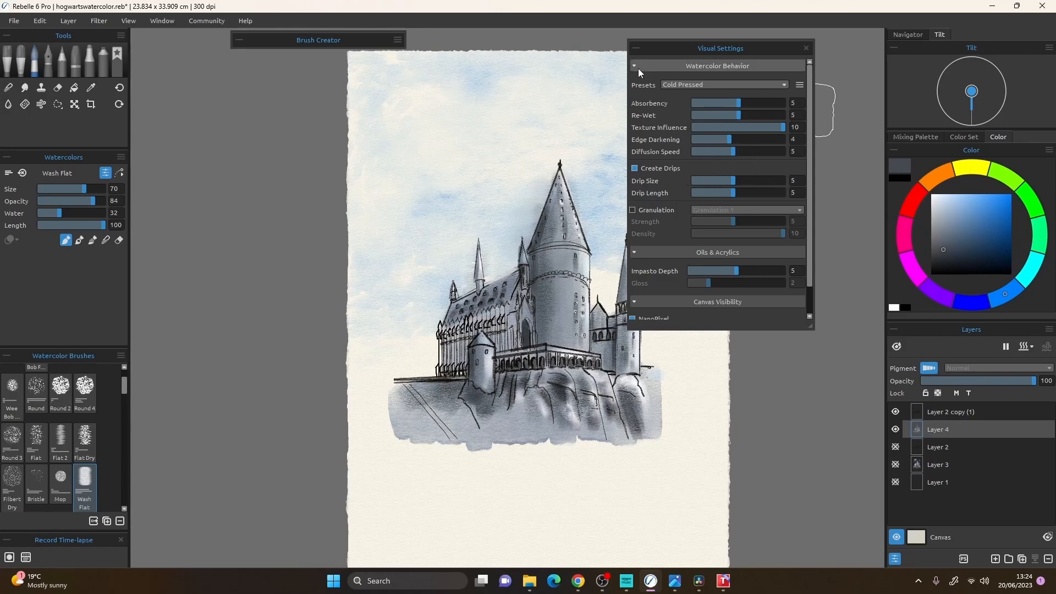
# Raise Opacity and Water, and set Re-Wet to 0 so the wet paint can drip.
pyautogui.click(633, 47)
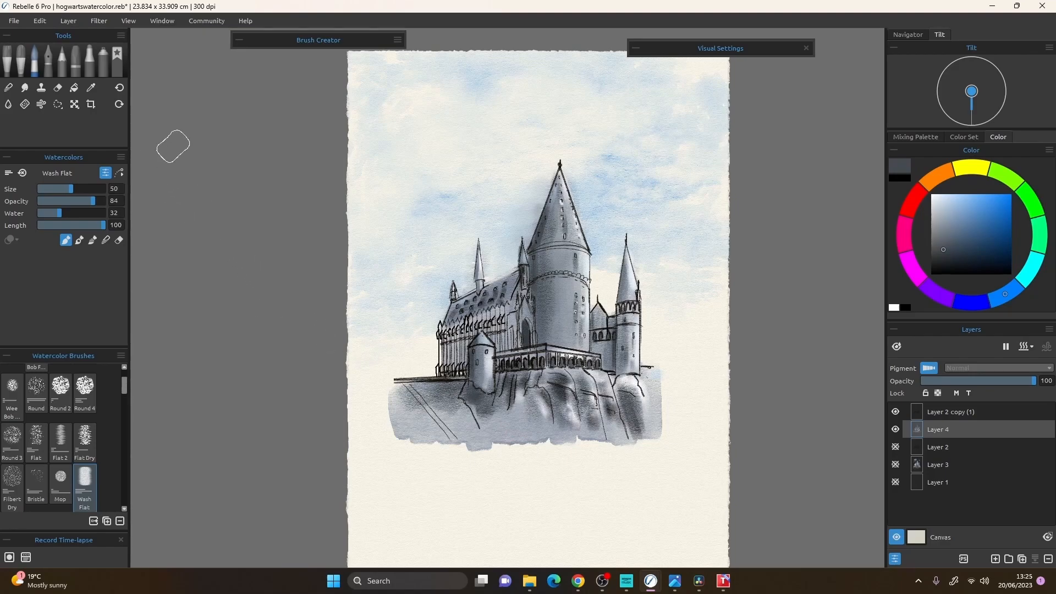
pyautogui.moveTo(86, 208)
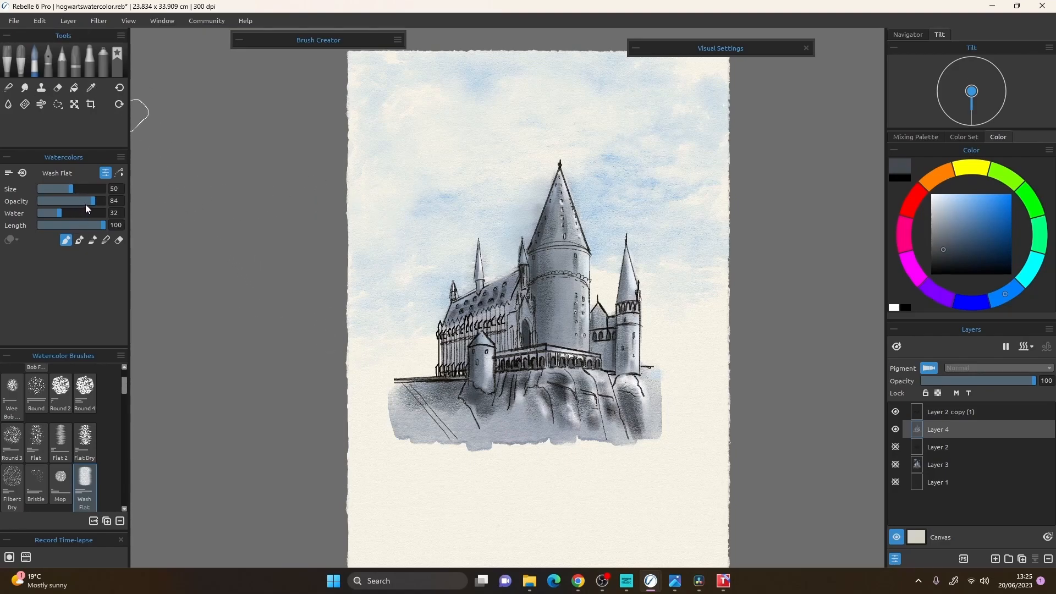
pyautogui.moveTo(86, 200); pyautogui.dragTo(92, 200)
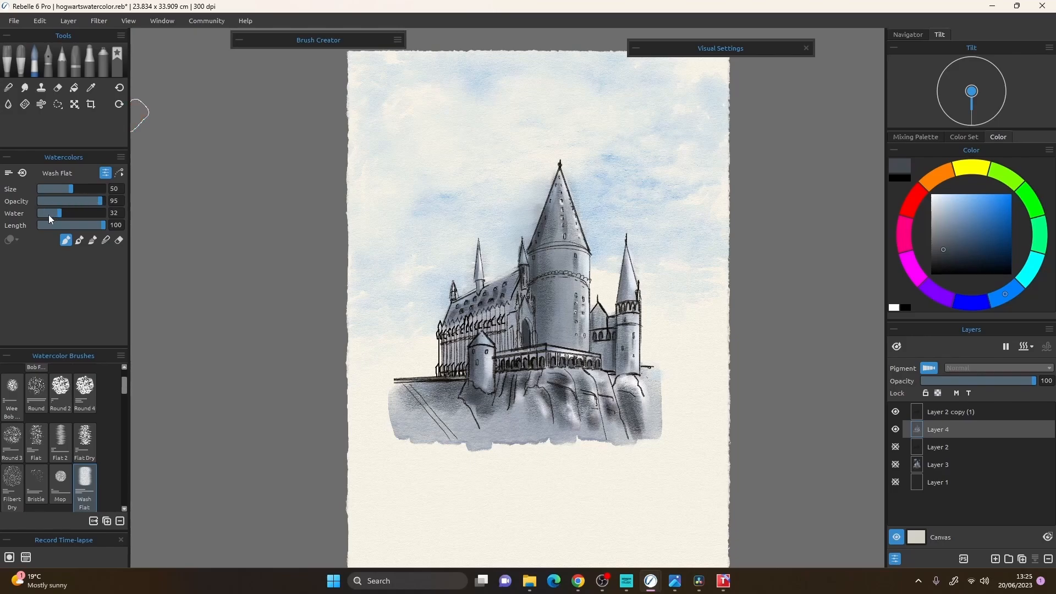
pyautogui.moveTo(50, 213); pyautogui.dragTo(101, 213)
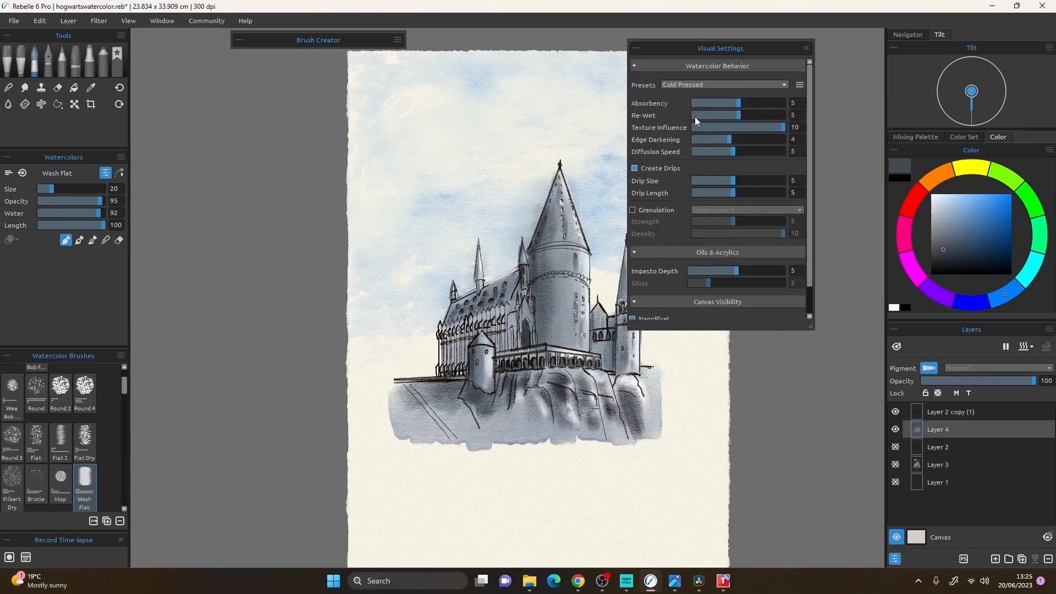
pyautogui.moveTo(710, 114); pyautogui.dragTo(694, 115)
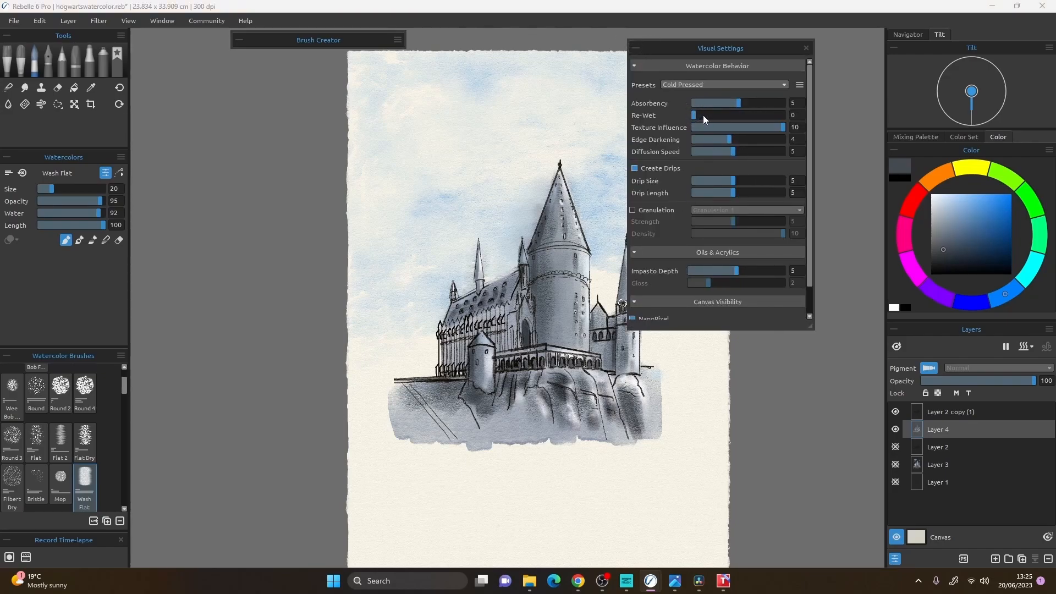
pyautogui.moveTo(694, 115); pyautogui.dragTo(700, 115)
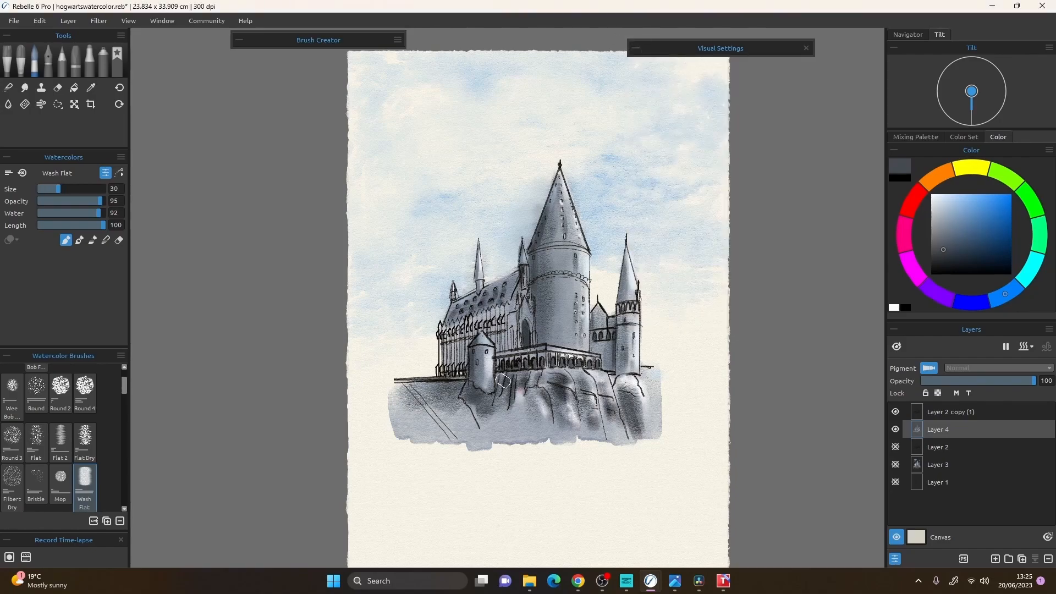
# Paint wet grey strokes below the cliff so long drips run down the page.
pyautogui.moveTo(54, 188); pyautogui.dragTo(47, 188)
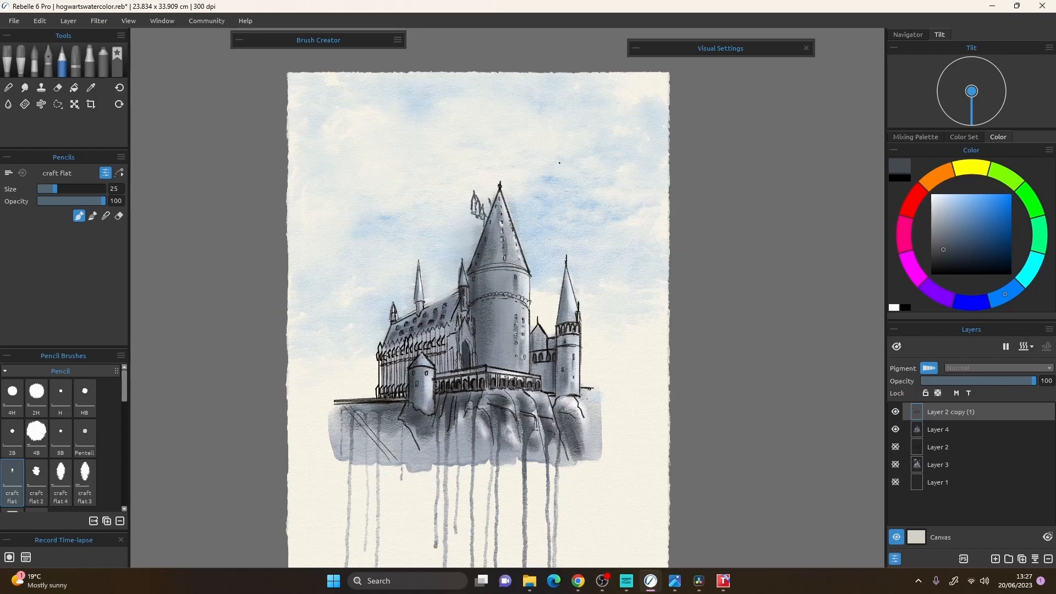
# Duplicate Layer 2 copy (1) and bring up the Edit menu commands.
pyautogui.click(937, 429)
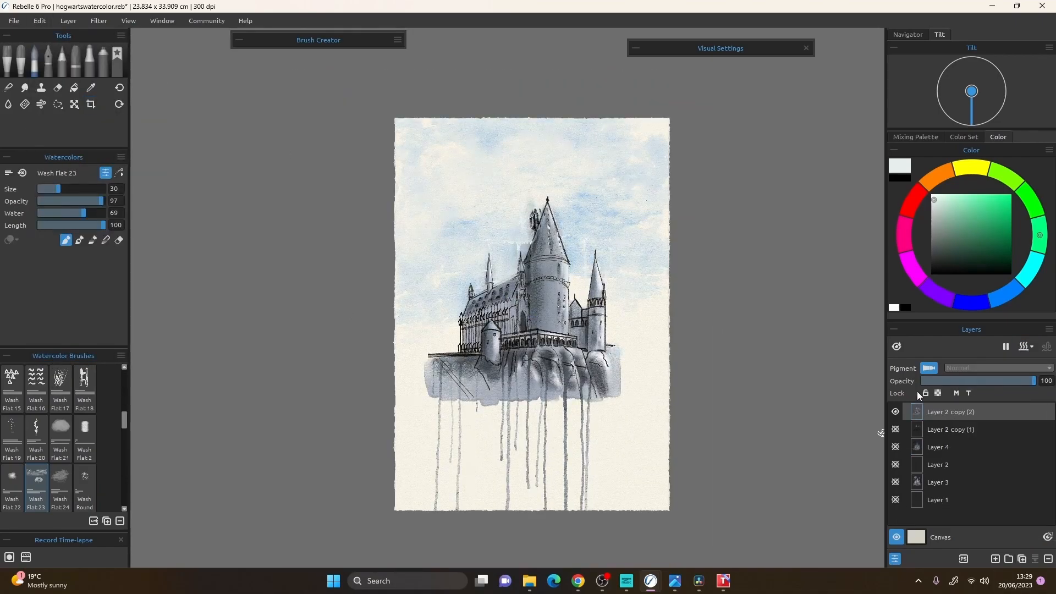
pyautogui.click(39, 20)
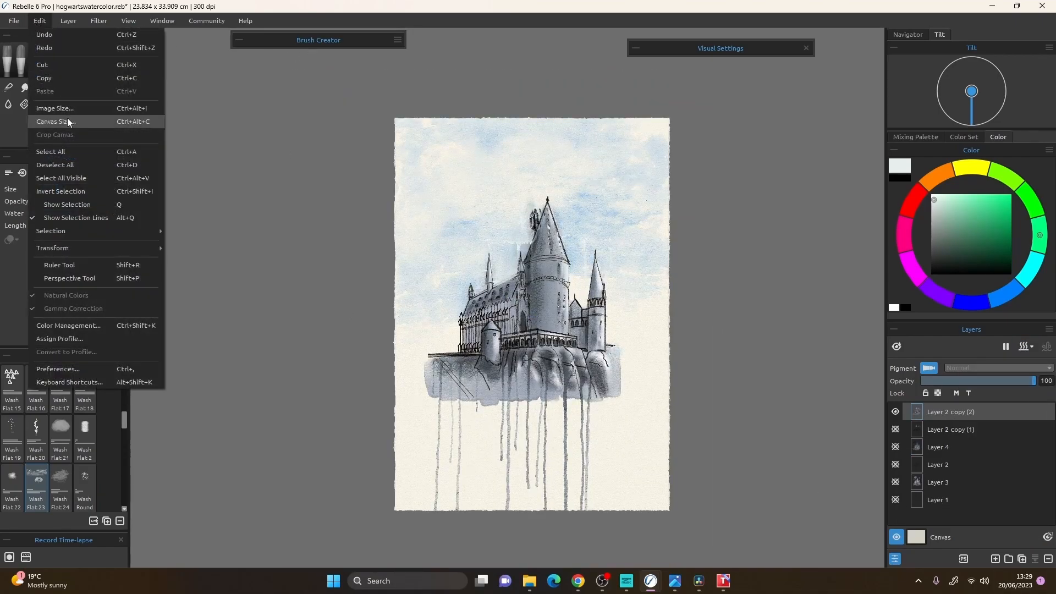
# Enlarge the canvas to about 30 × 40 cm, then load a fat bristle Oil & Acrylic brush.
pyautogui.click(54, 121)
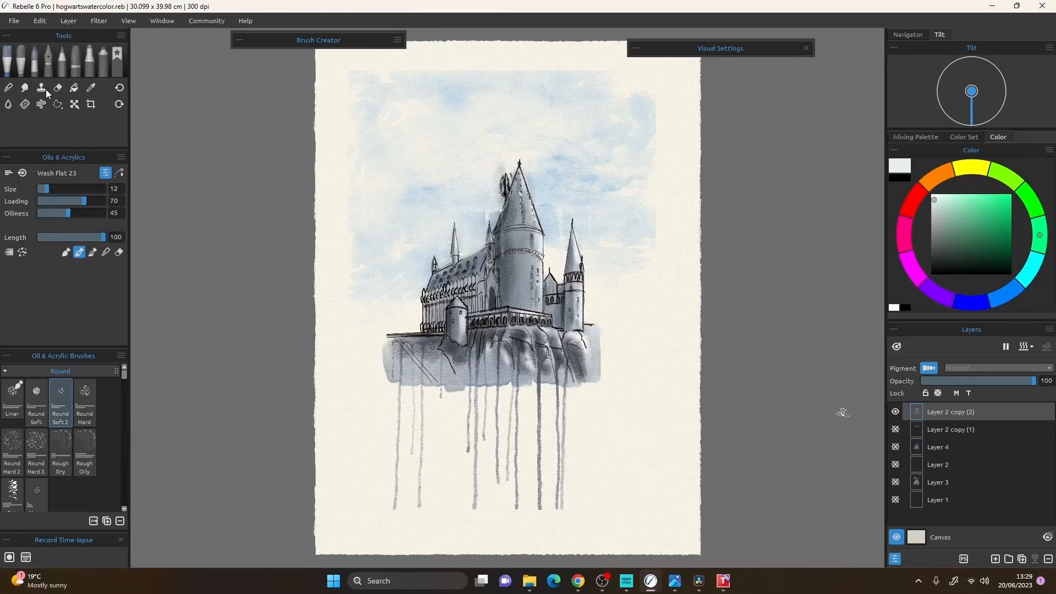
pyautogui.click(85, 451)
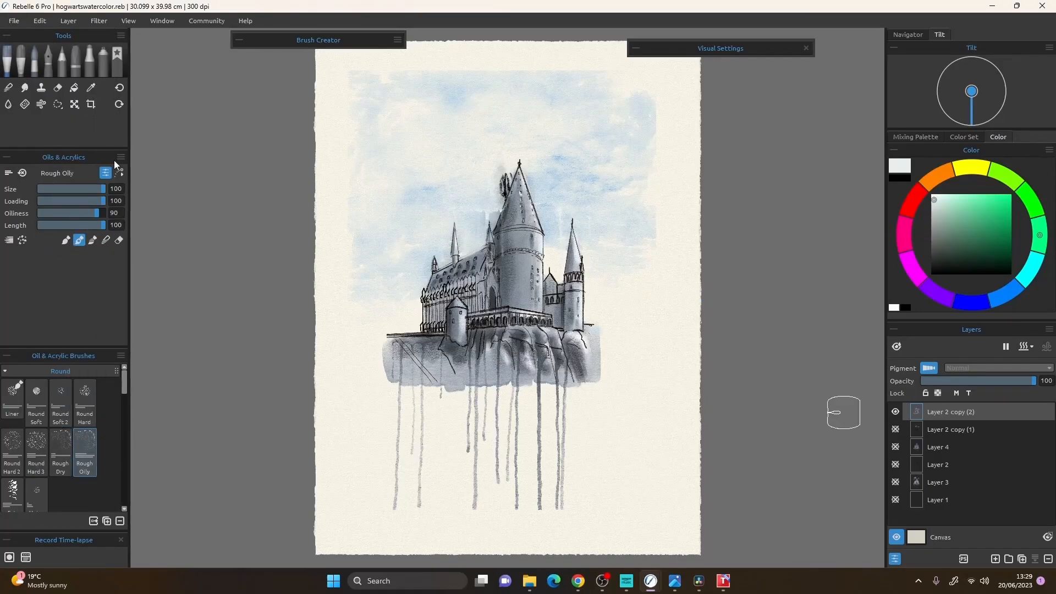
pyautogui.click(118, 241)
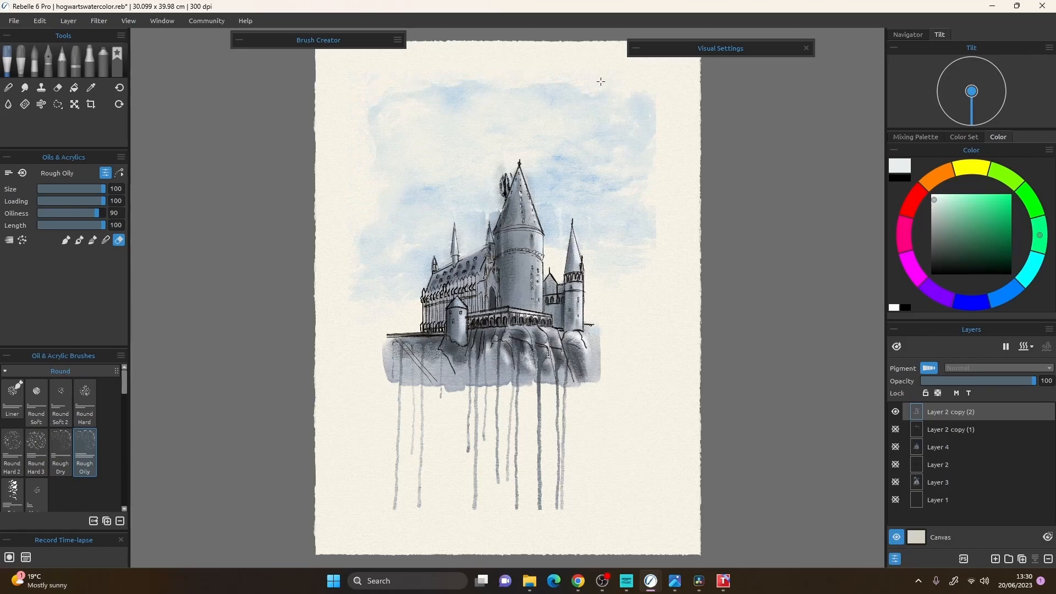
pyautogui.click(11, 495)
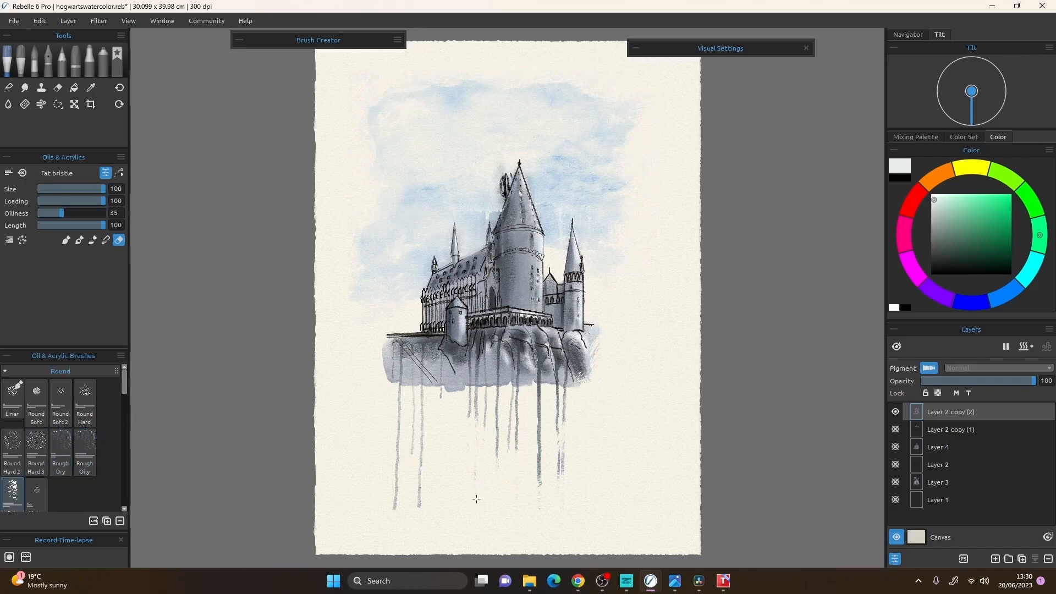